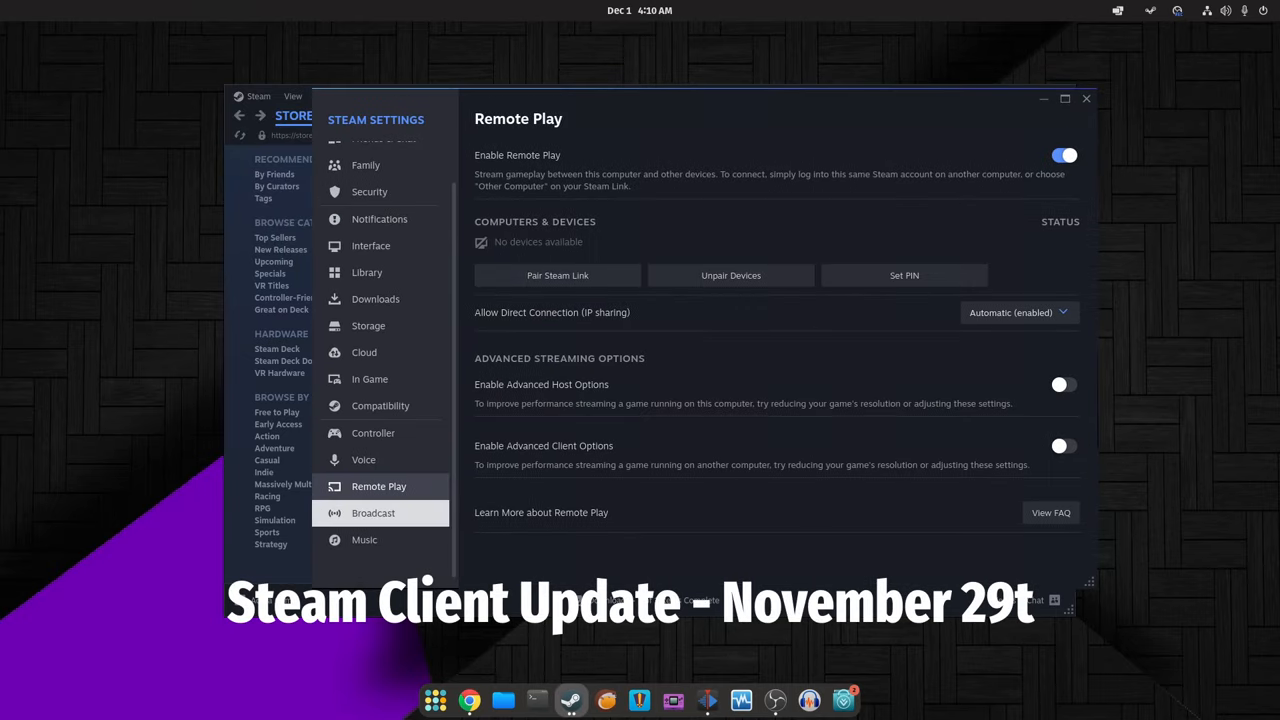
Step: Browse the Broadcast, Music and Remote Play pages, then scroll down the Voice settings
click(372, 512)
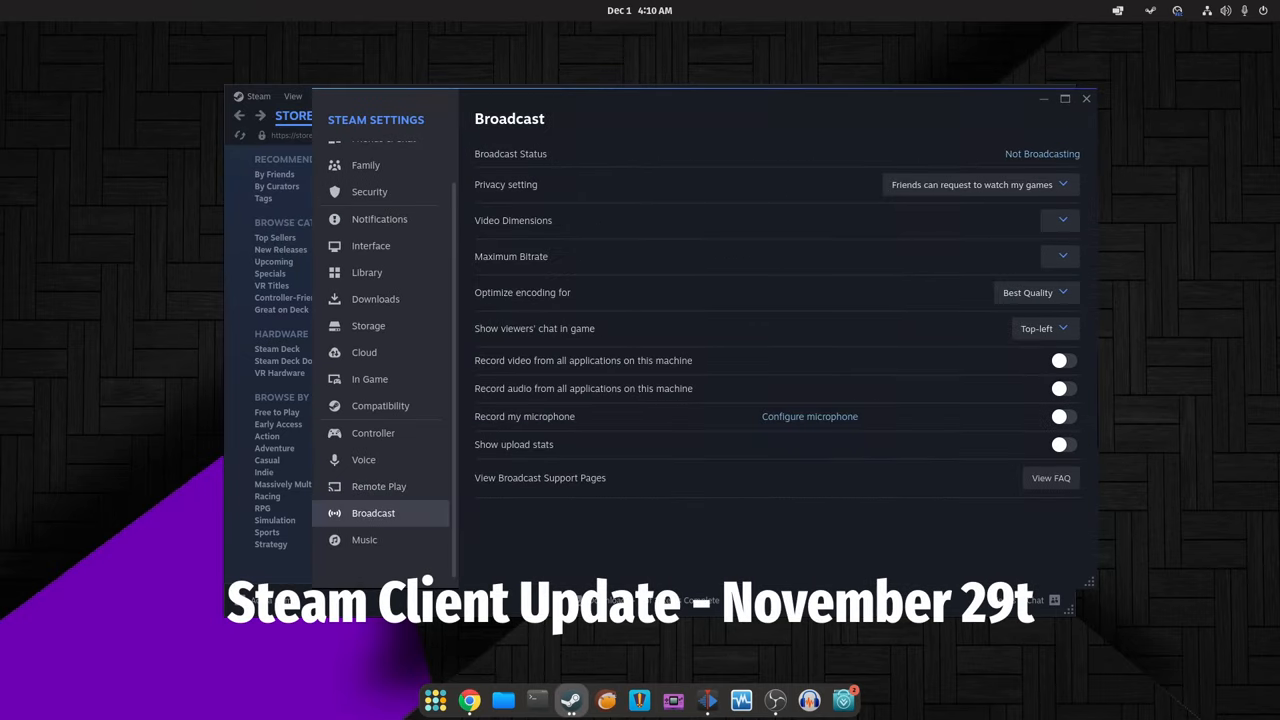
click(364, 540)
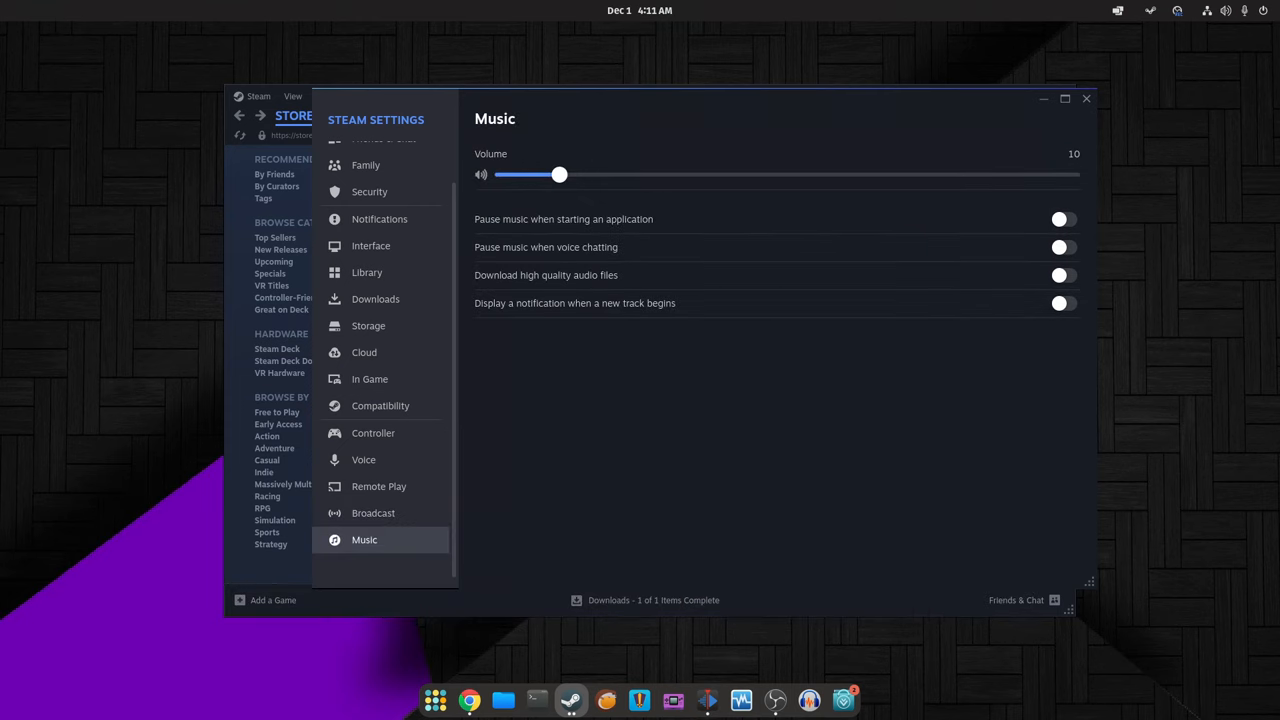
click(372, 512)
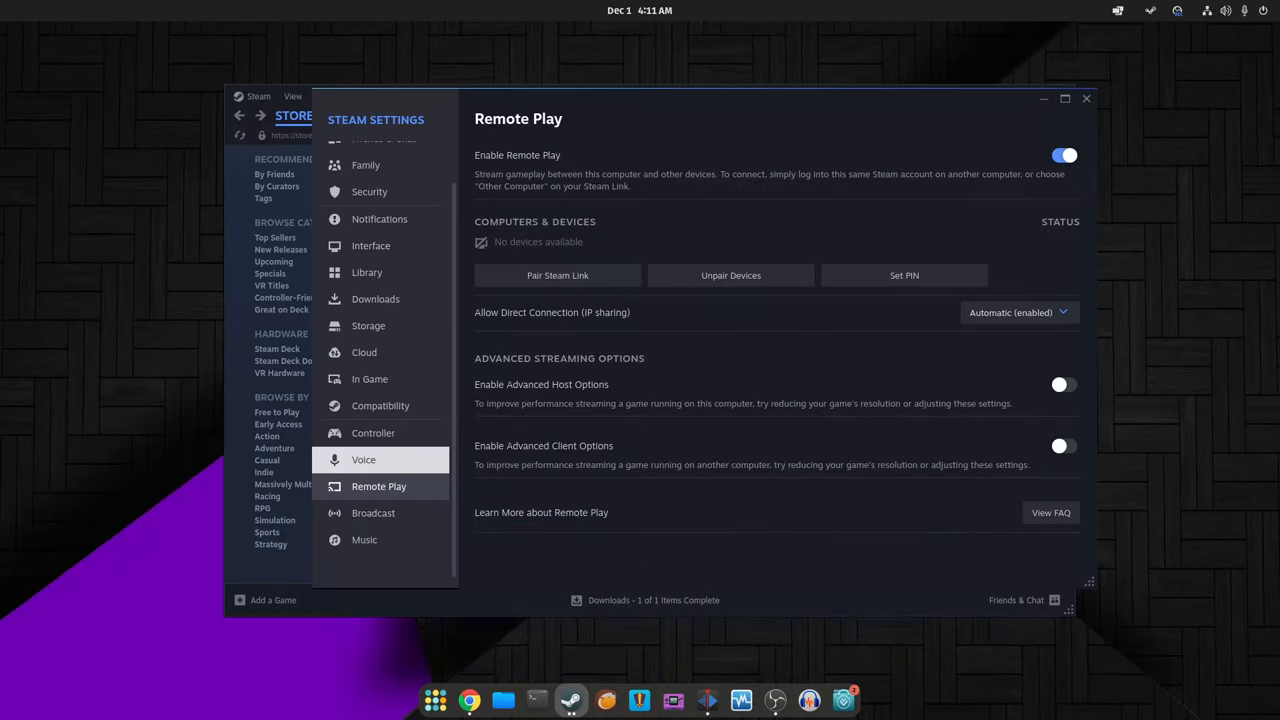
click(364, 458)
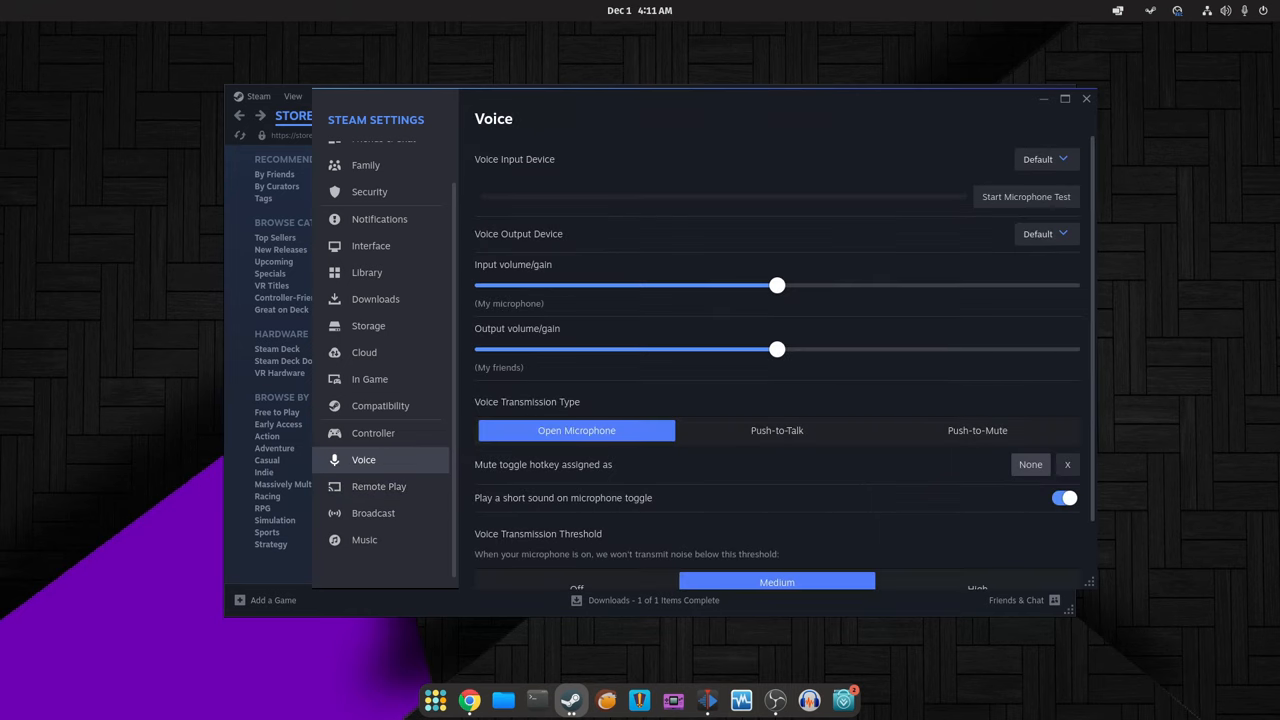
scroll(down, 3)
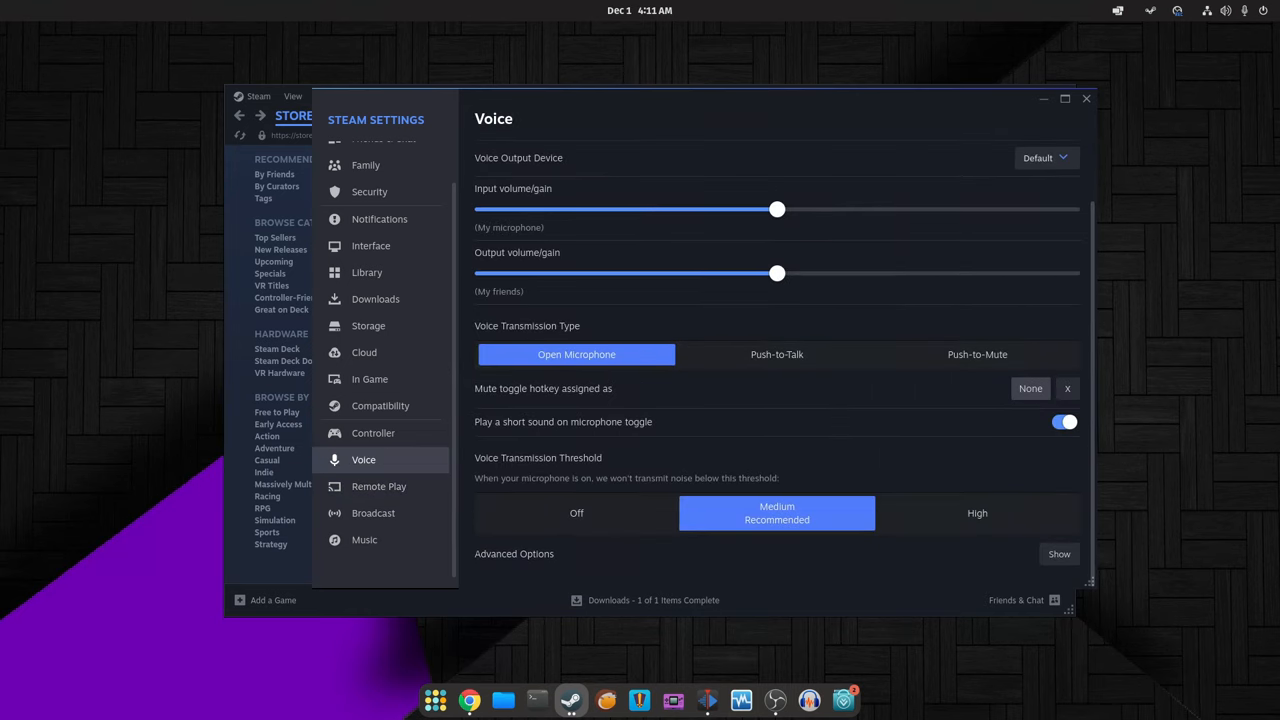
Step: From Controller settings, start editing the Desktop Layout to reach its Steam Input intro
click(372, 432)
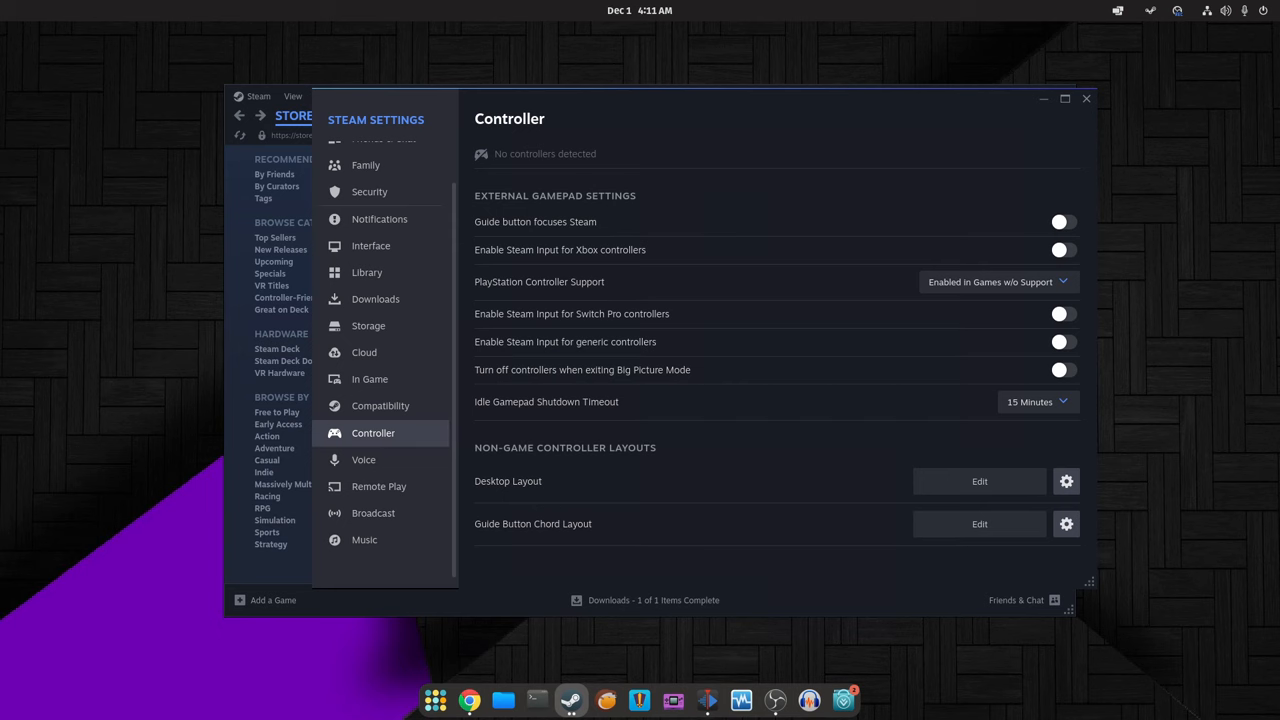
click(1058, 248)
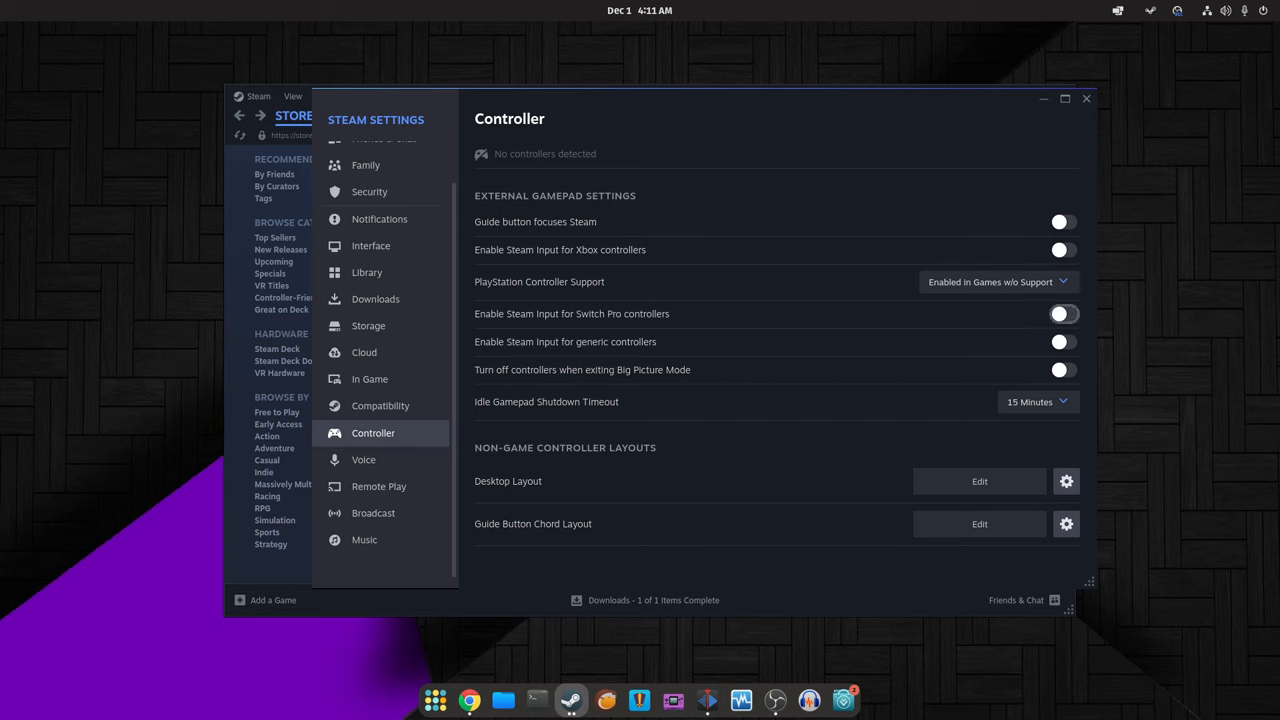
click(1036, 400)
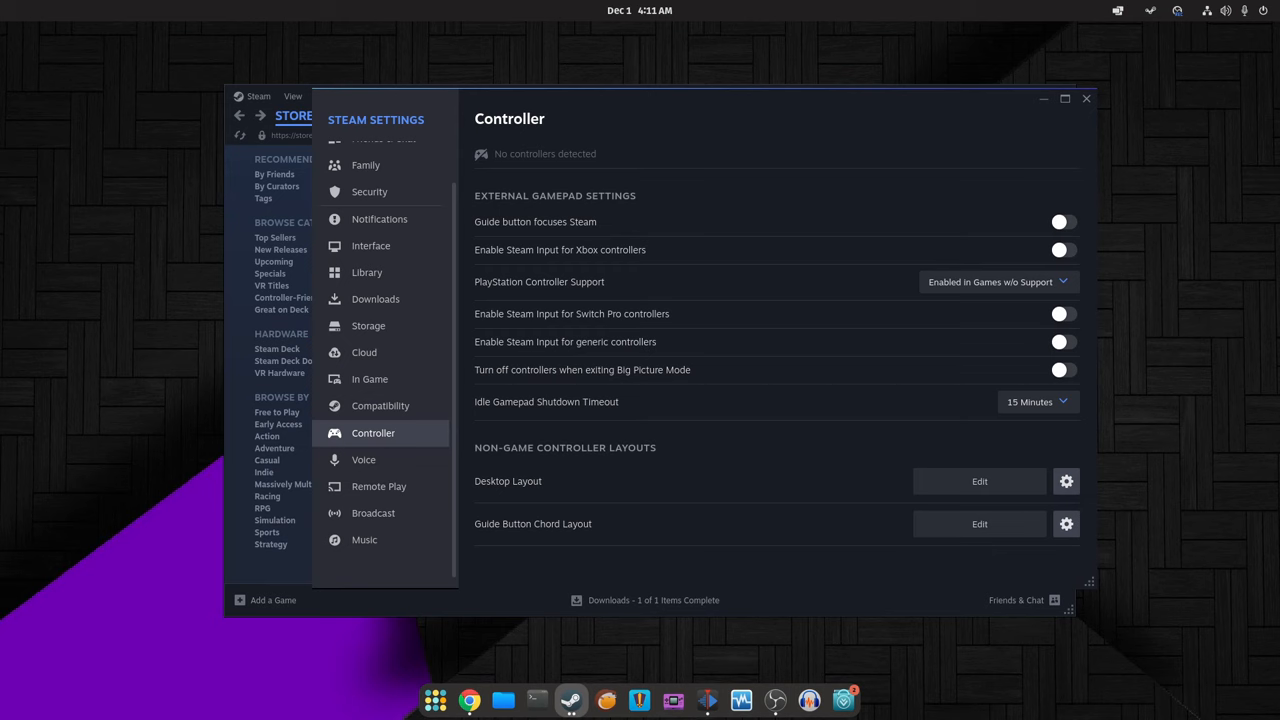
mouse_move(980, 480)
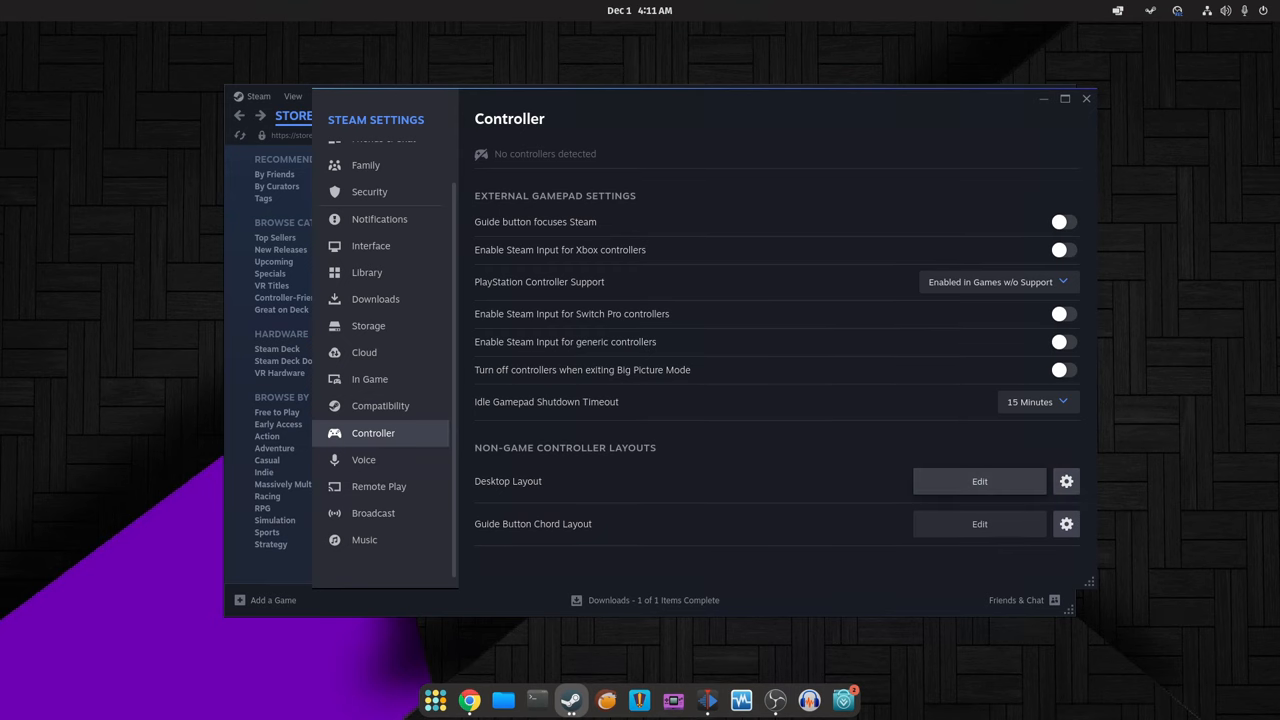
click(980, 480)
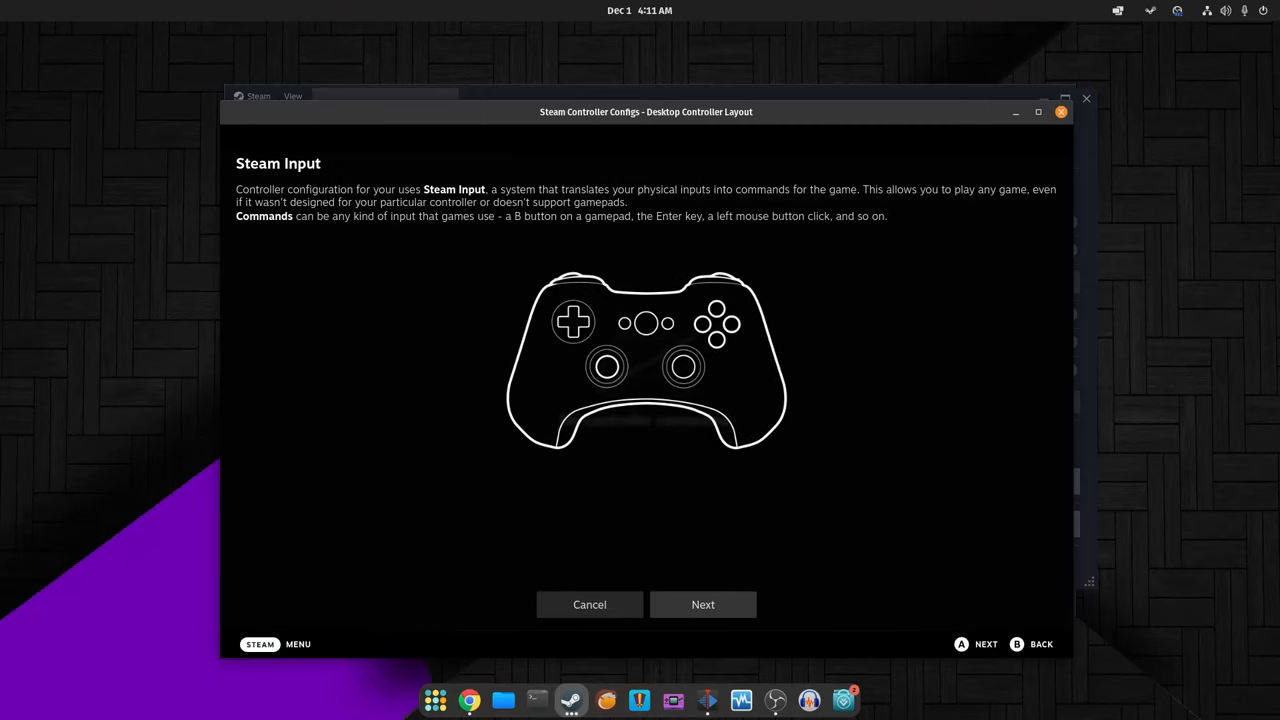
Step: Advance through every Steam Input walkthrough page and close it with OK
click(704, 604)
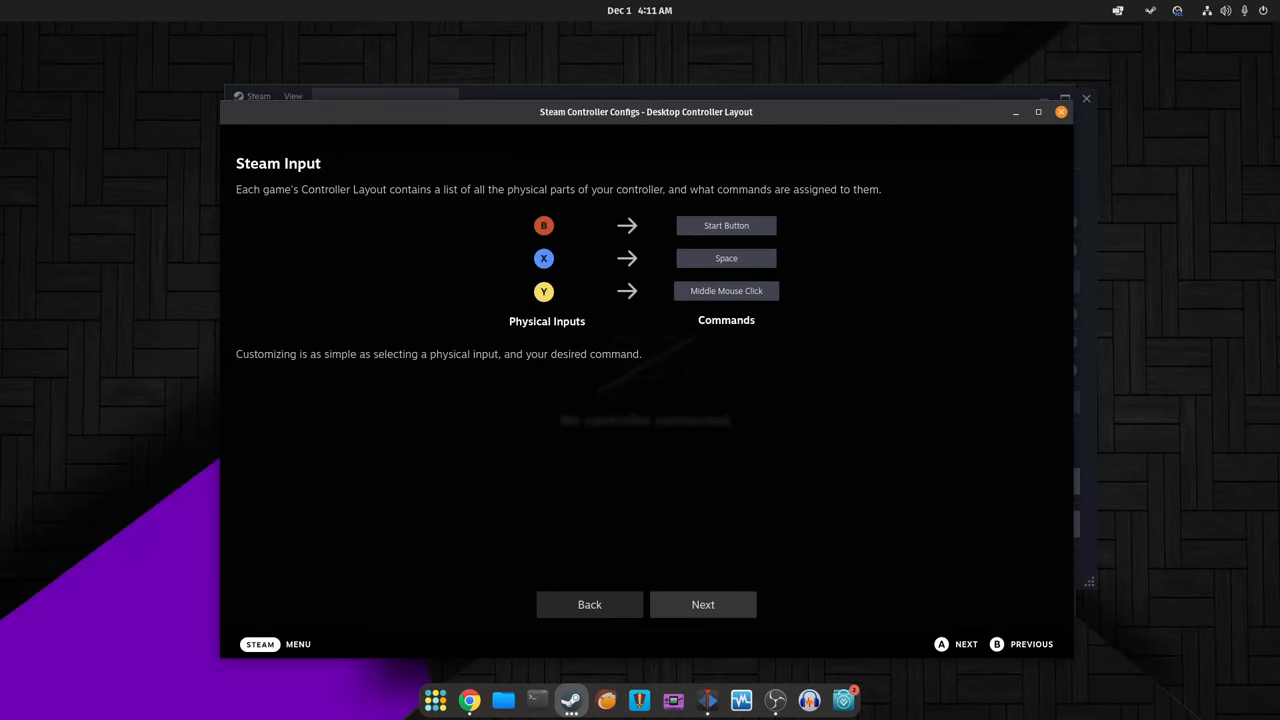
click(704, 604)
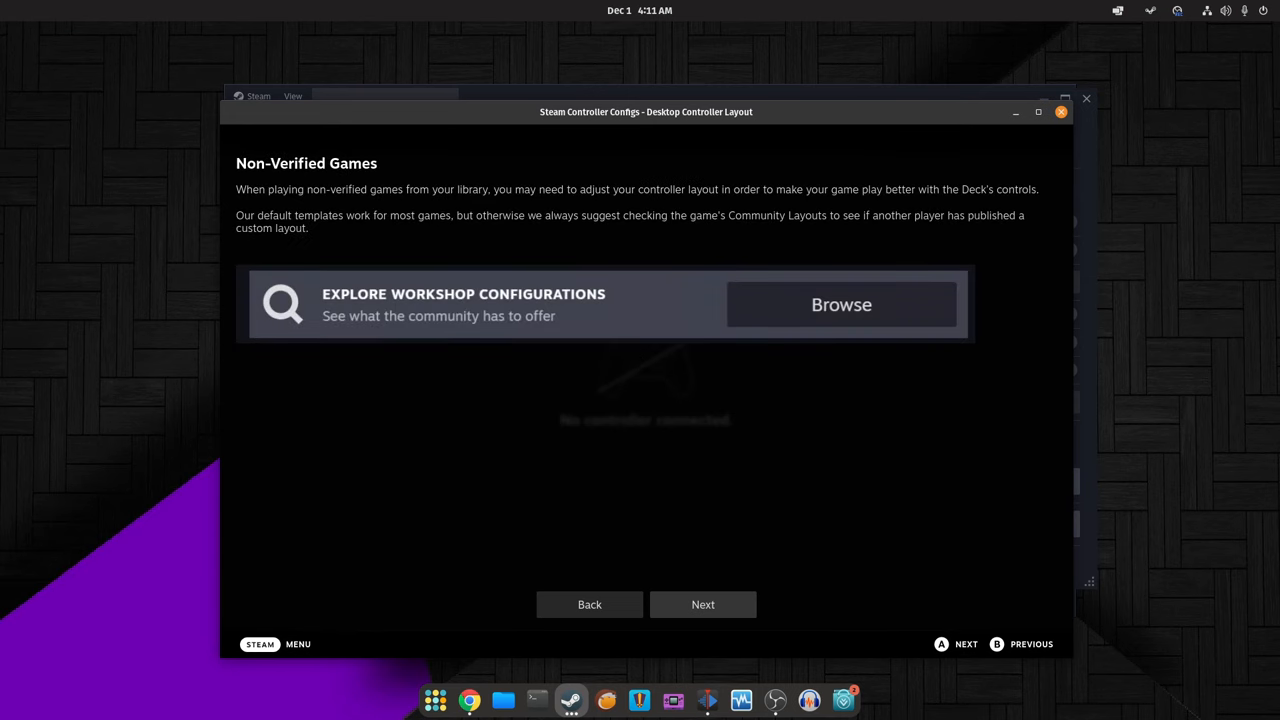
click(702, 604)
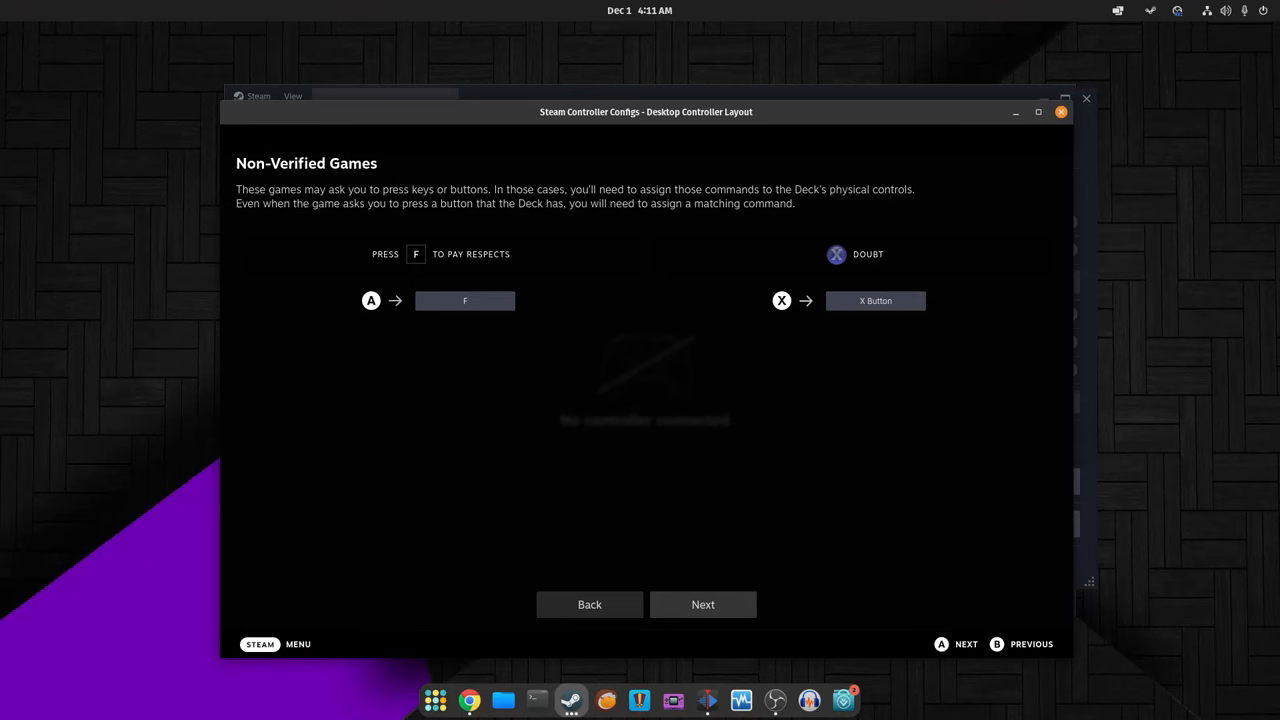
click(702, 604)
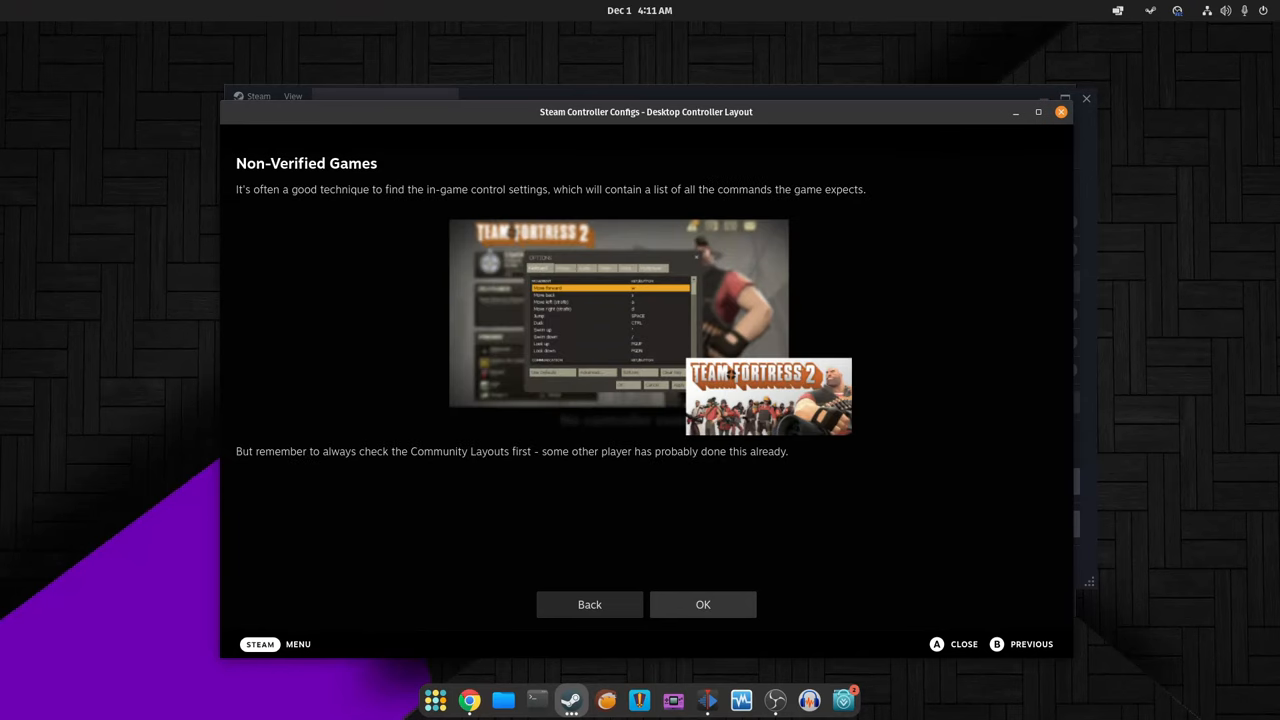
click(702, 604)
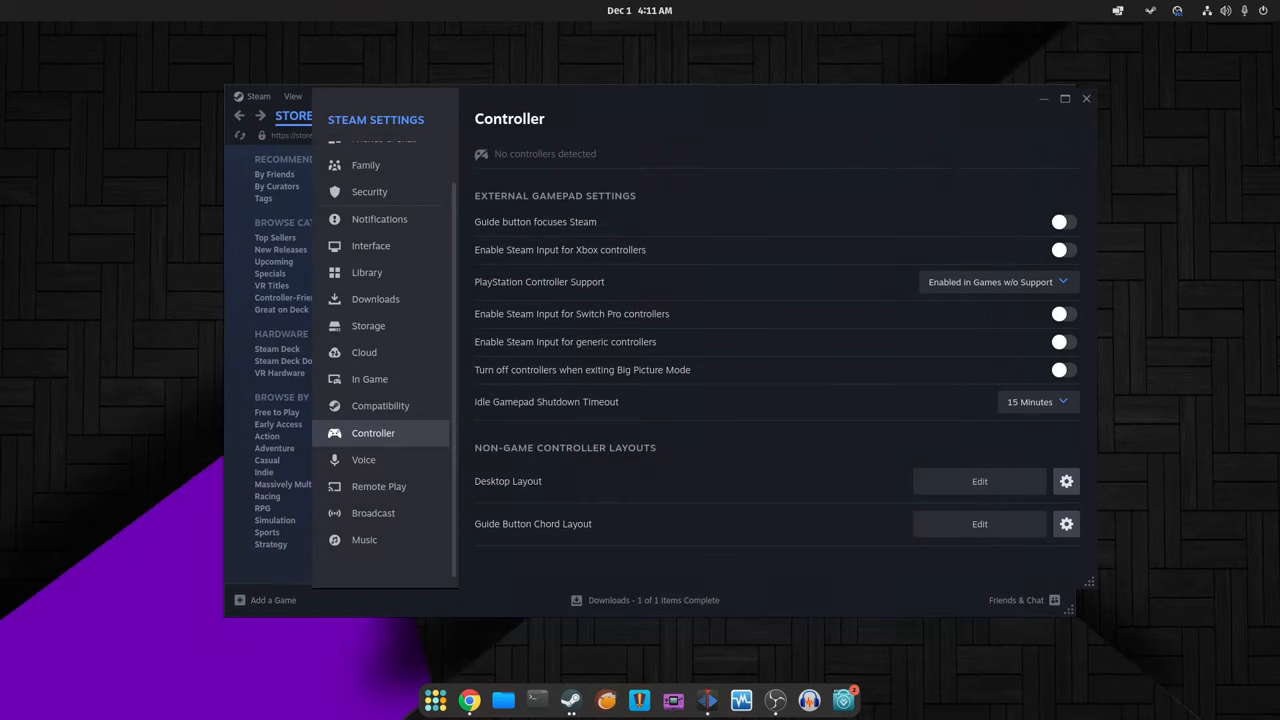
Step: Switch to the Compatibility page showing Steam Play enabled for all titles
click(980, 524)
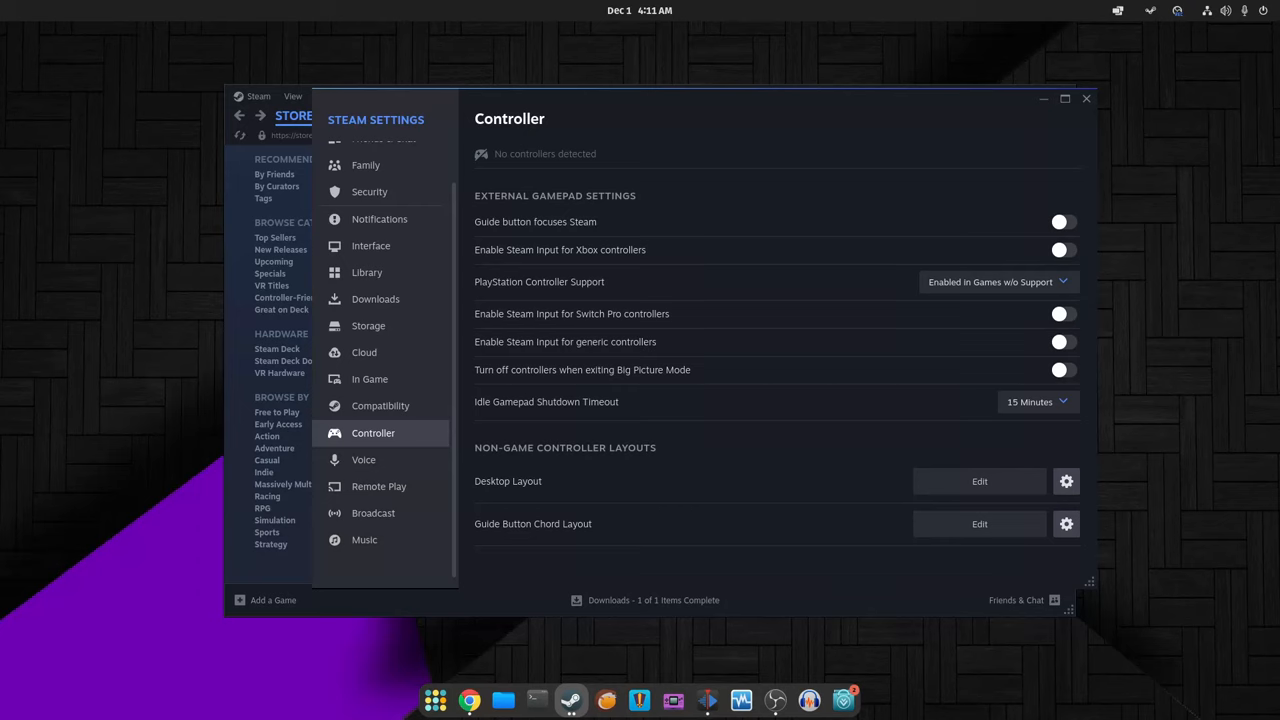
click(380, 404)
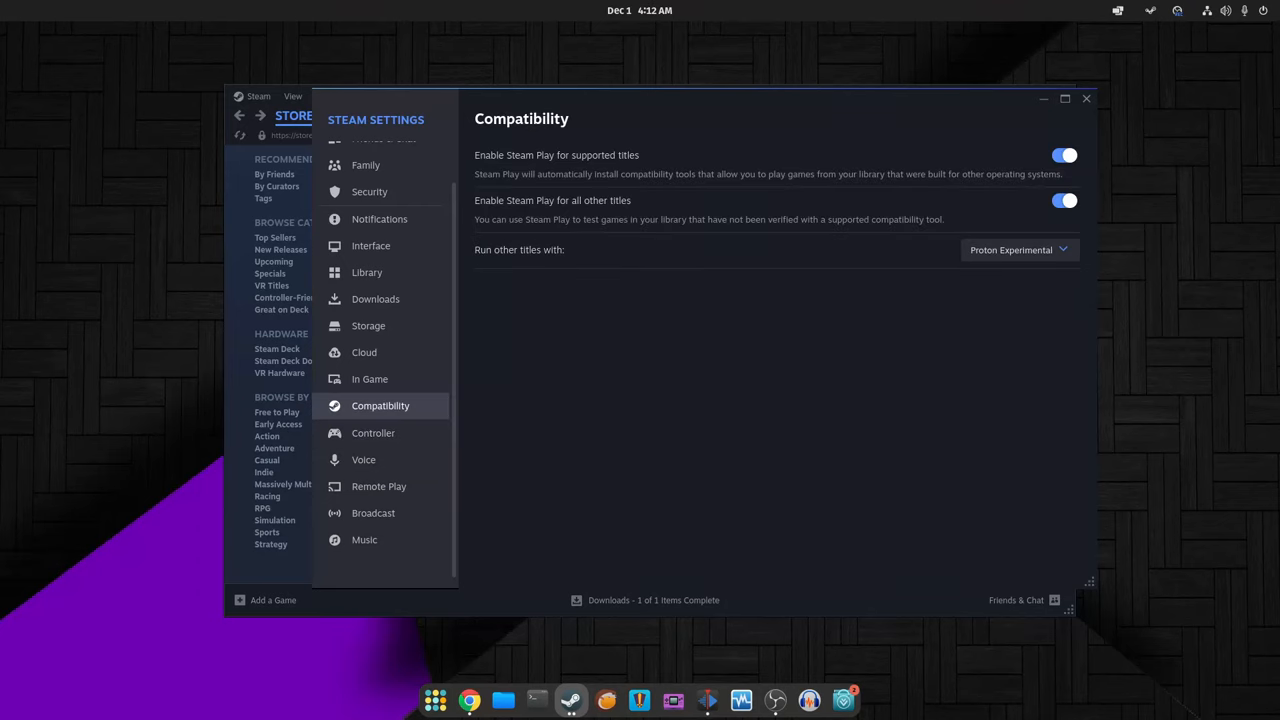
Step: Check the 'Run other titles with' list, keep Proton Experimental, and go to In Game
click(1018, 248)
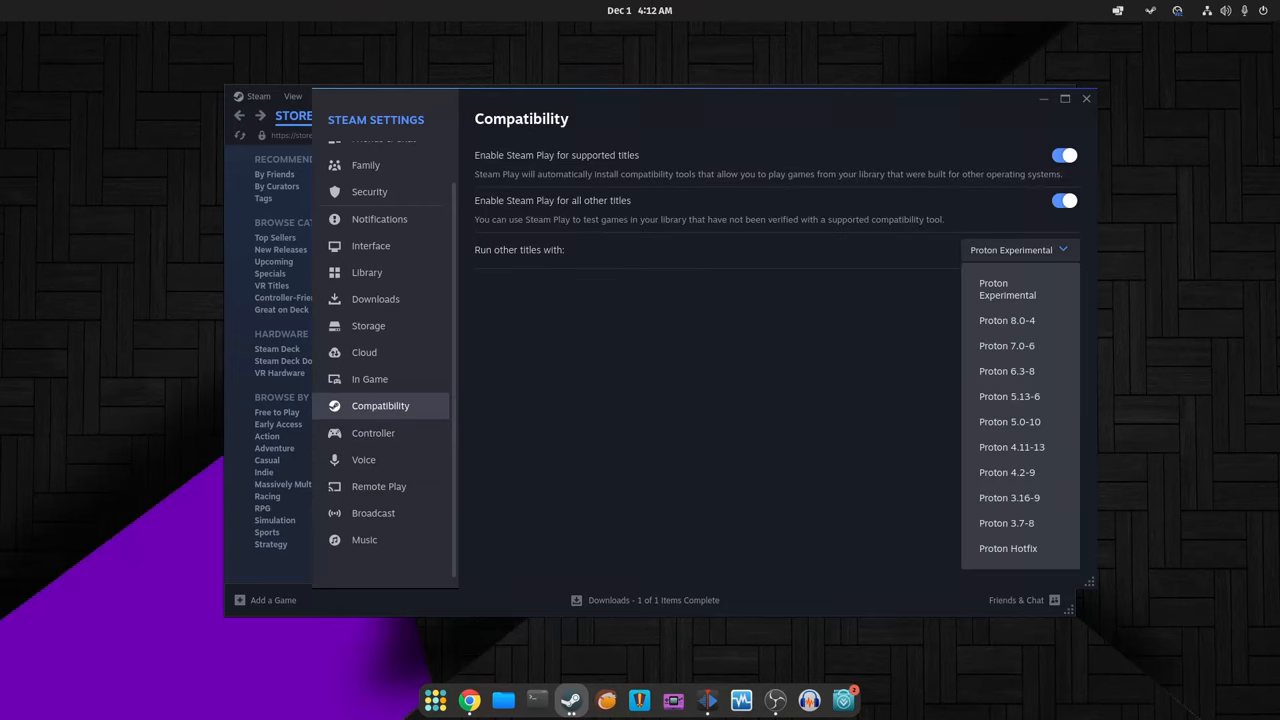
click(1016, 248)
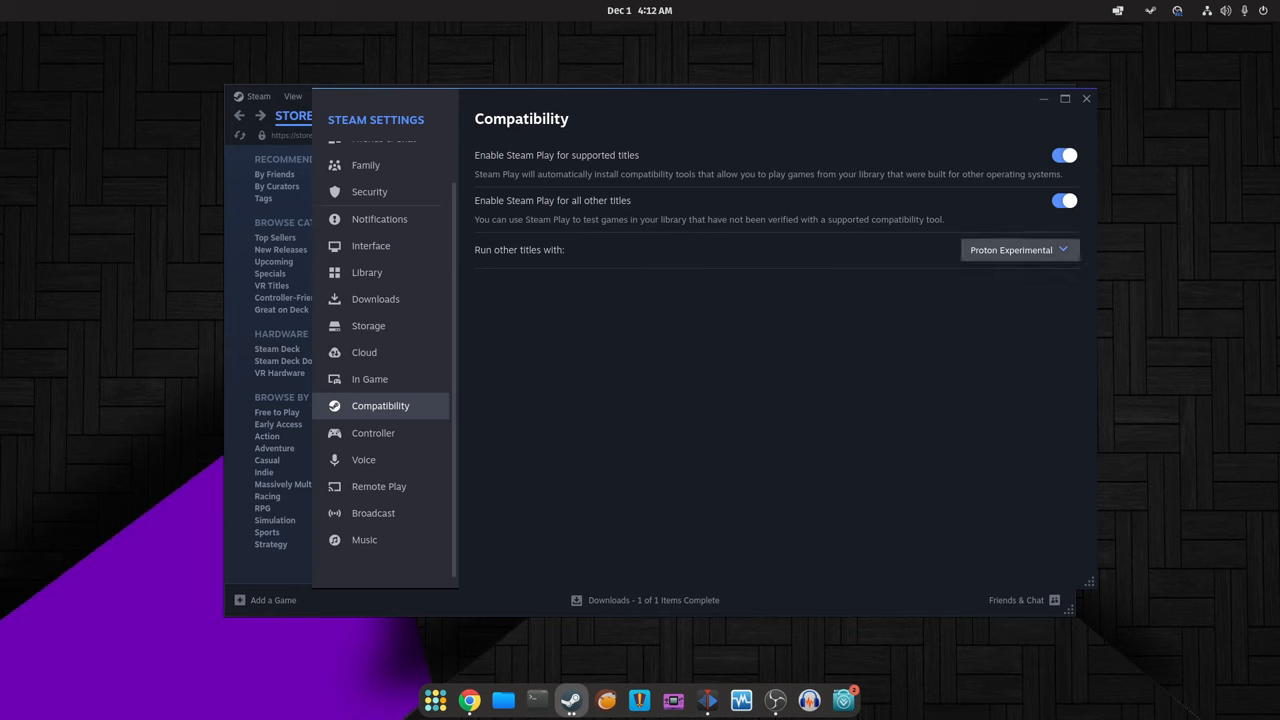
click(368, 380)
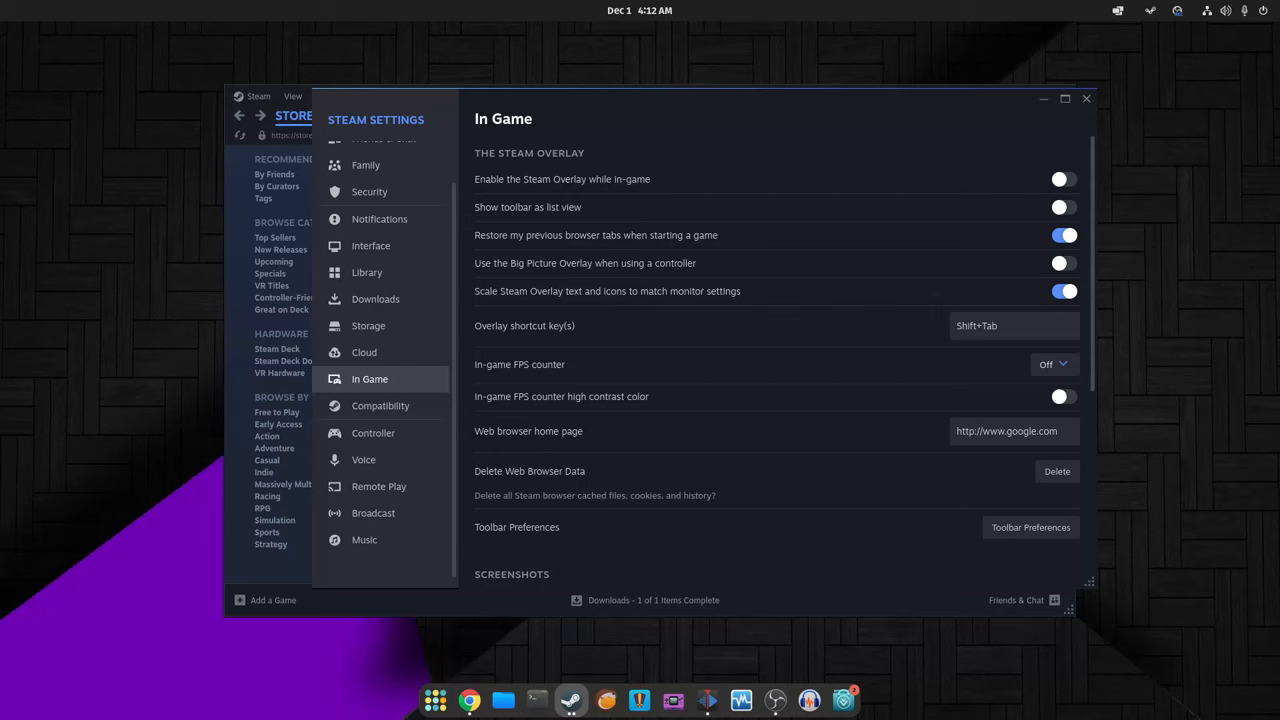
Step: Toggle the overlay switch back and forth and keep the in-game FPS counter Off
click(1064, 180)
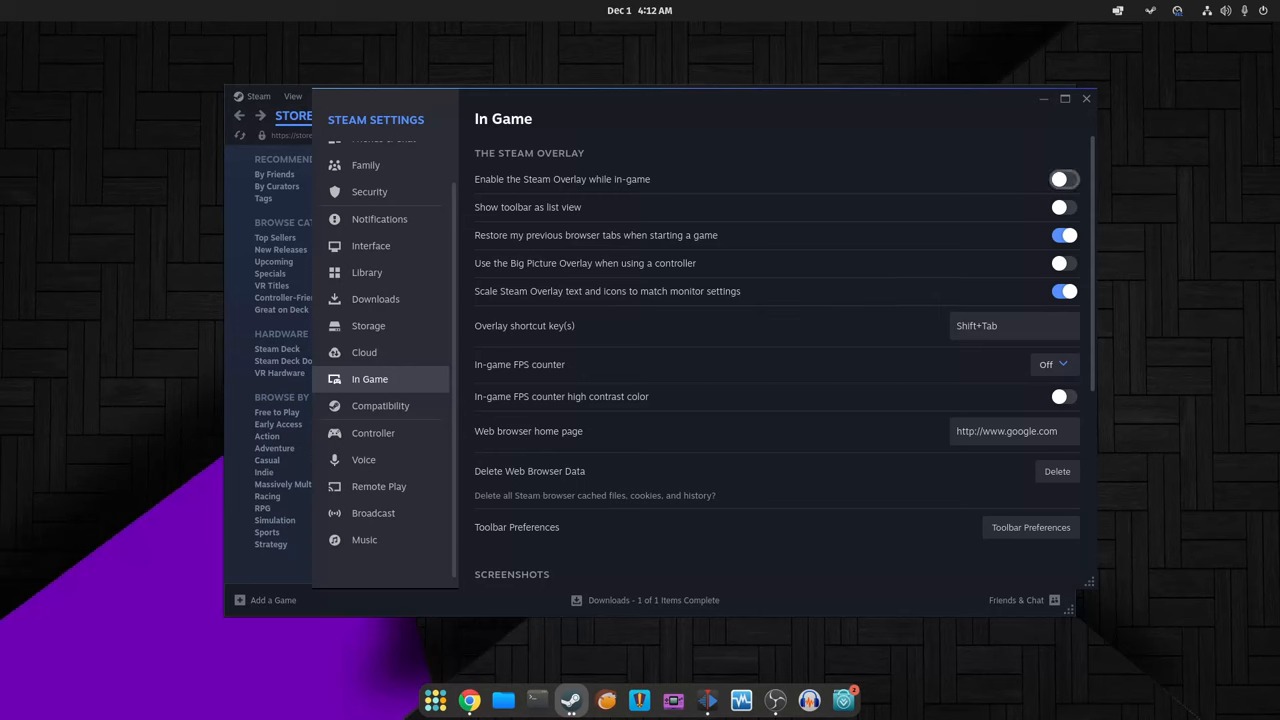
click(1064, 180)
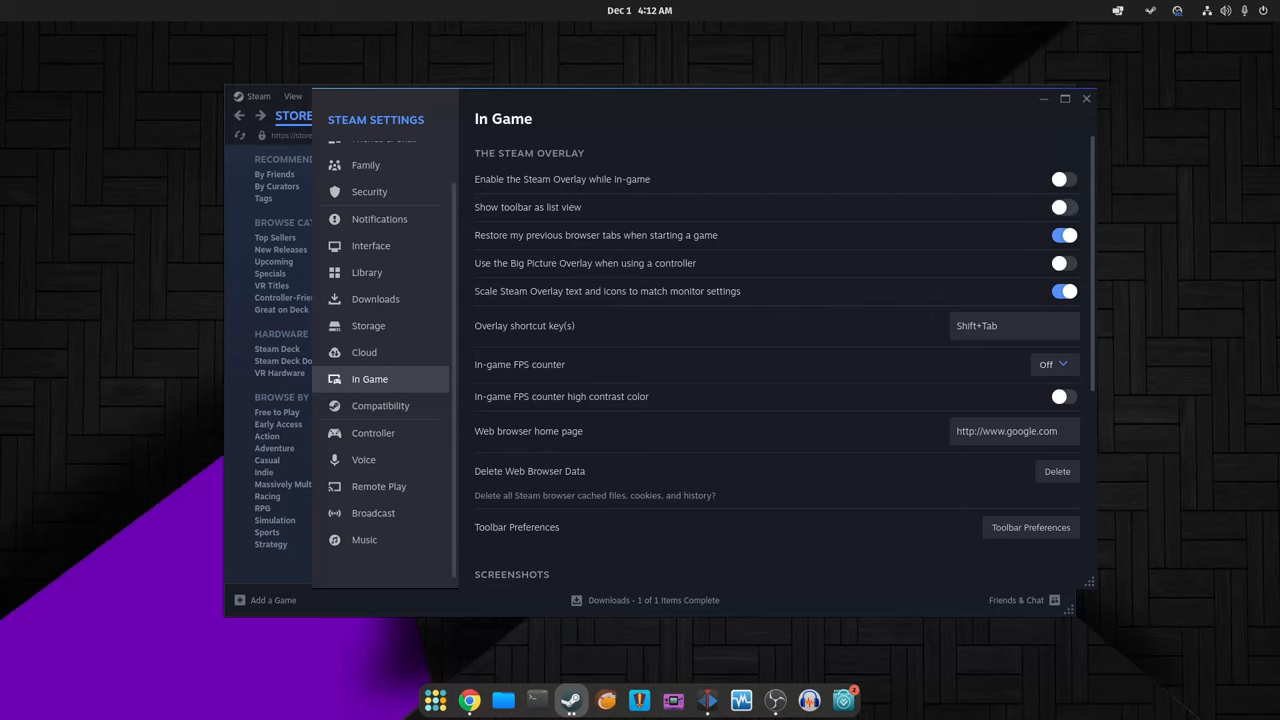
scroll(down, 3)
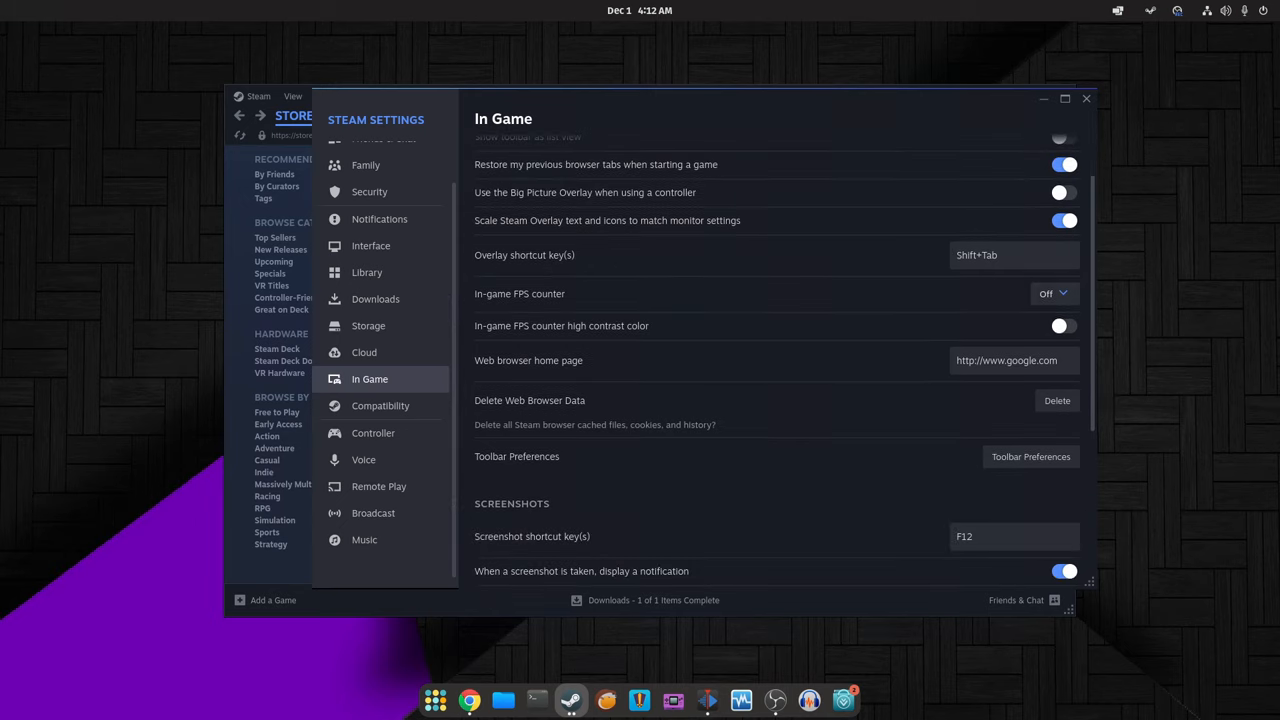
click(1052, 292)
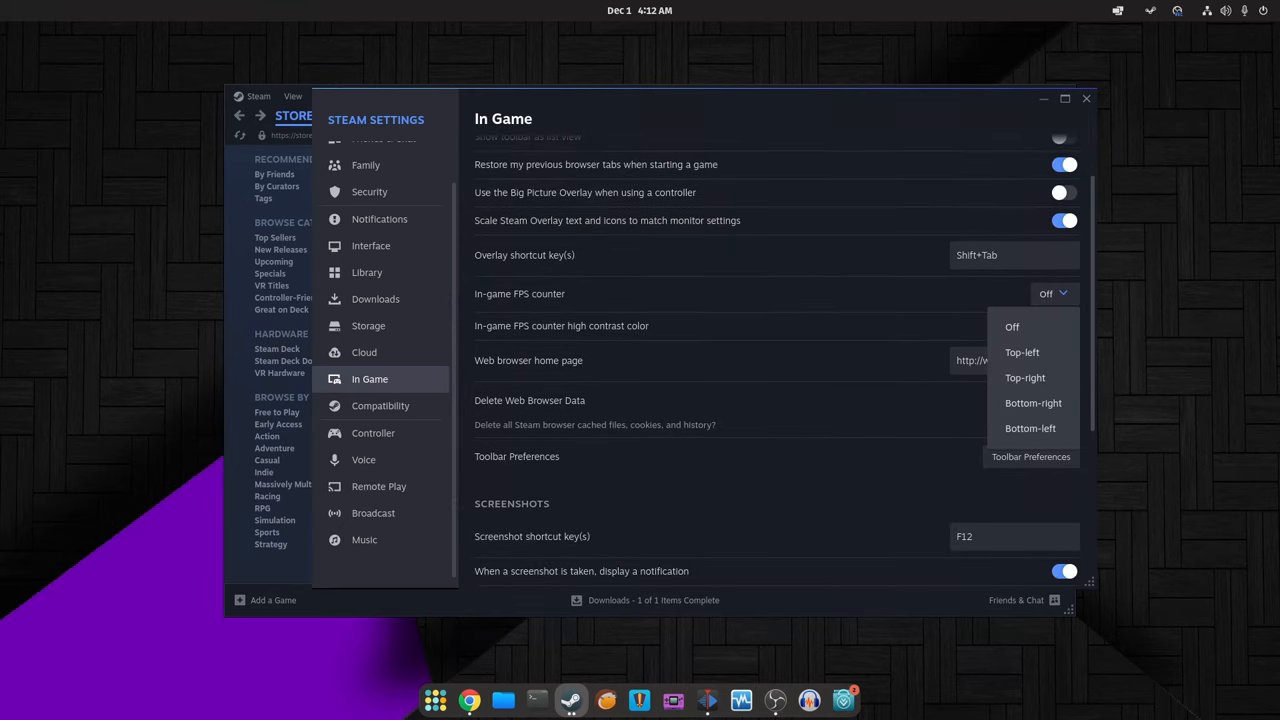
click(1012, 326)
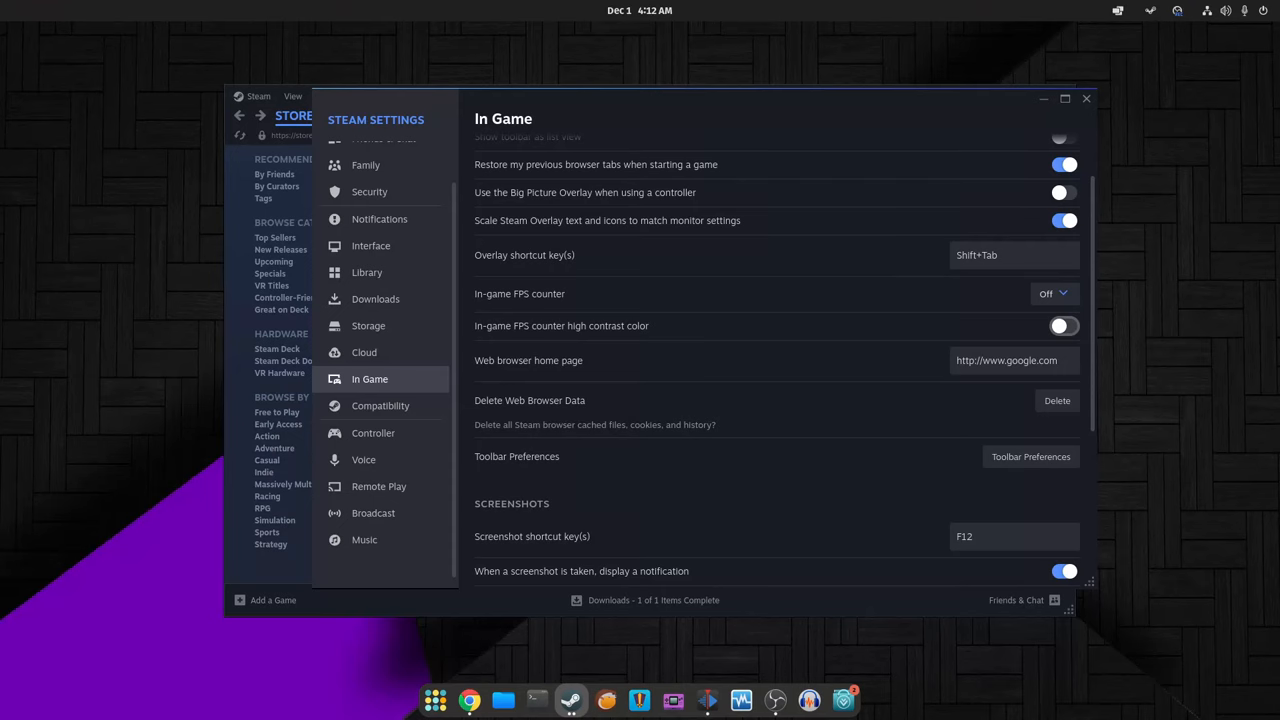
Step: Review toolbar preferences, screenshots and networking, then switch to the Cloud page
scroll(down, 3)
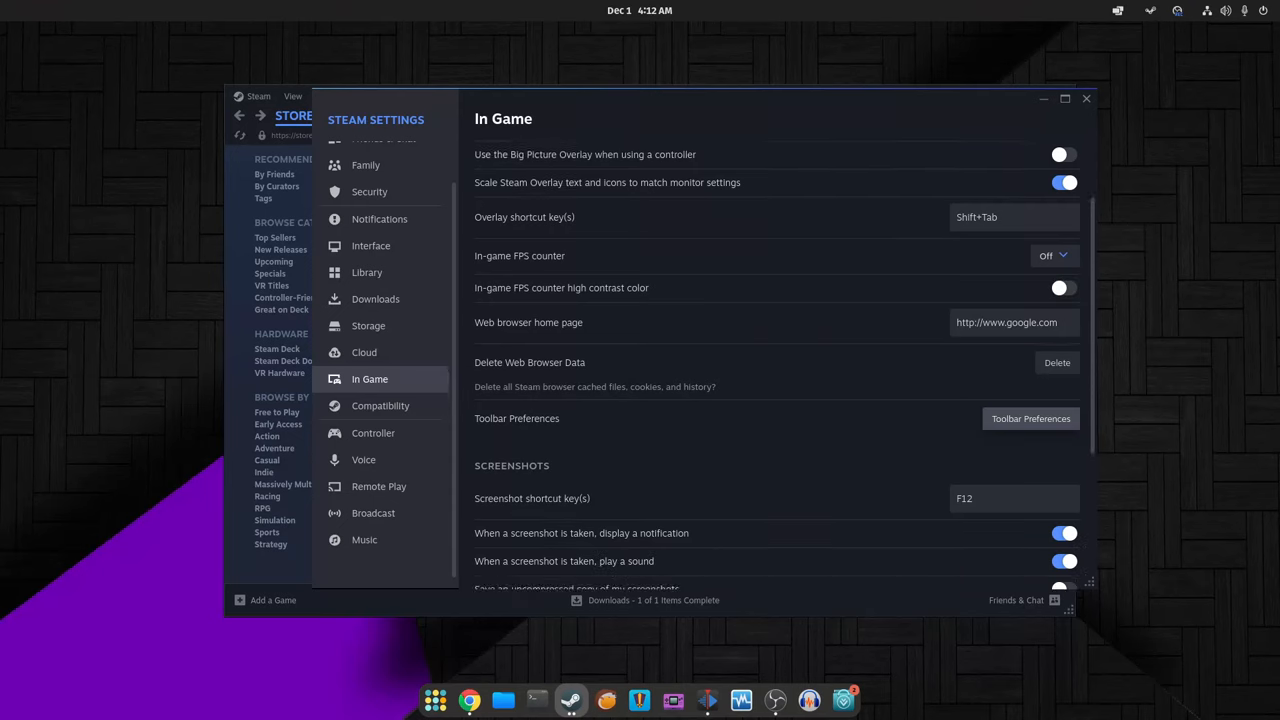
click(1030, 418)
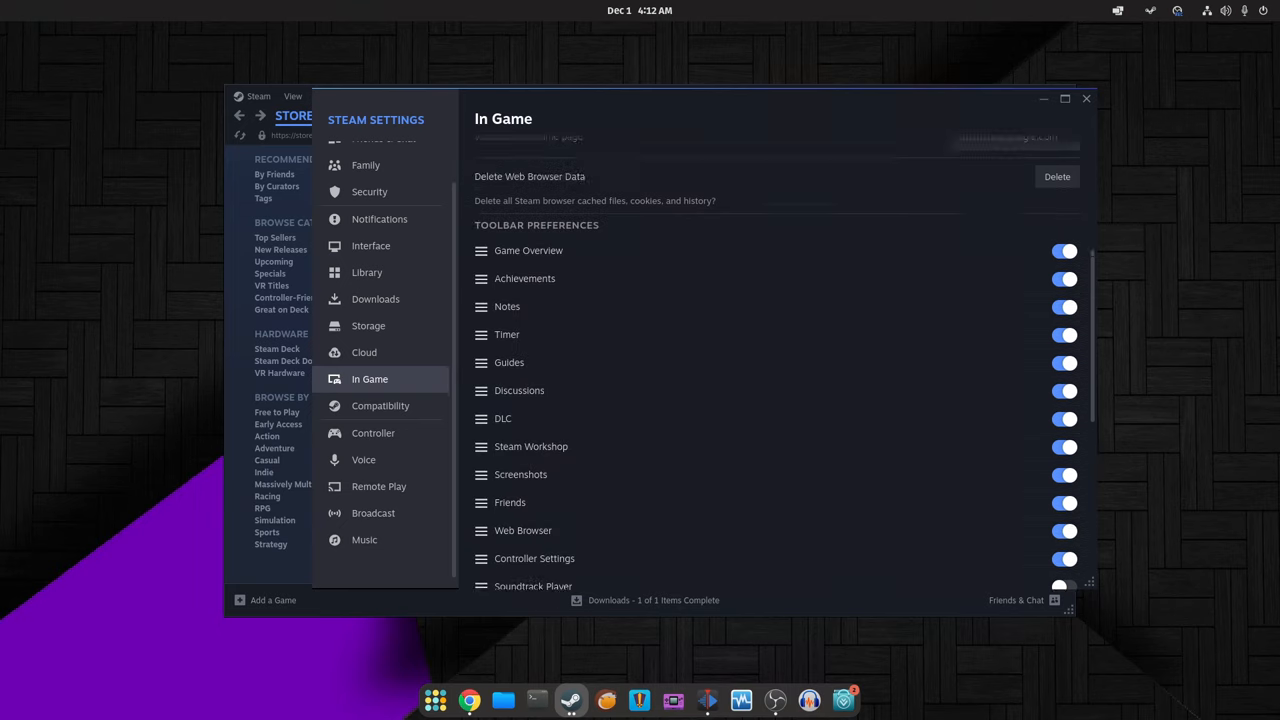
scroll(down, 3)
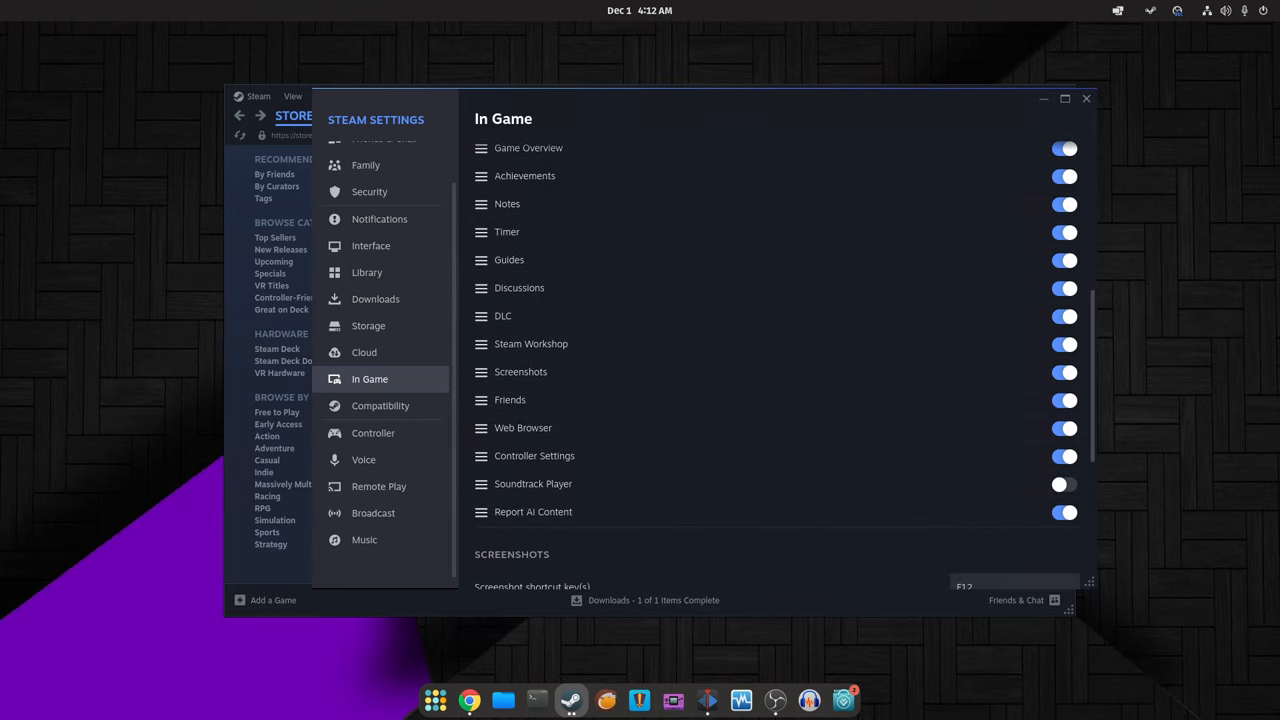
scroll(down, 3)
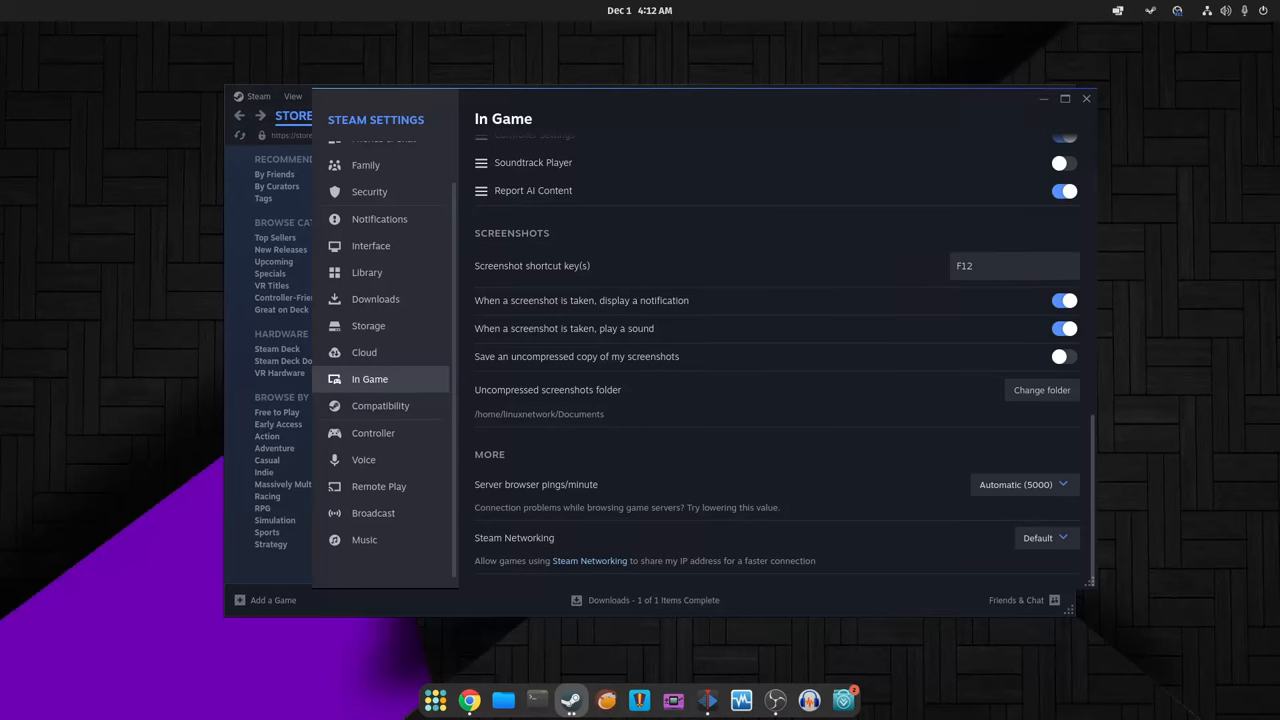
click(364, 352)
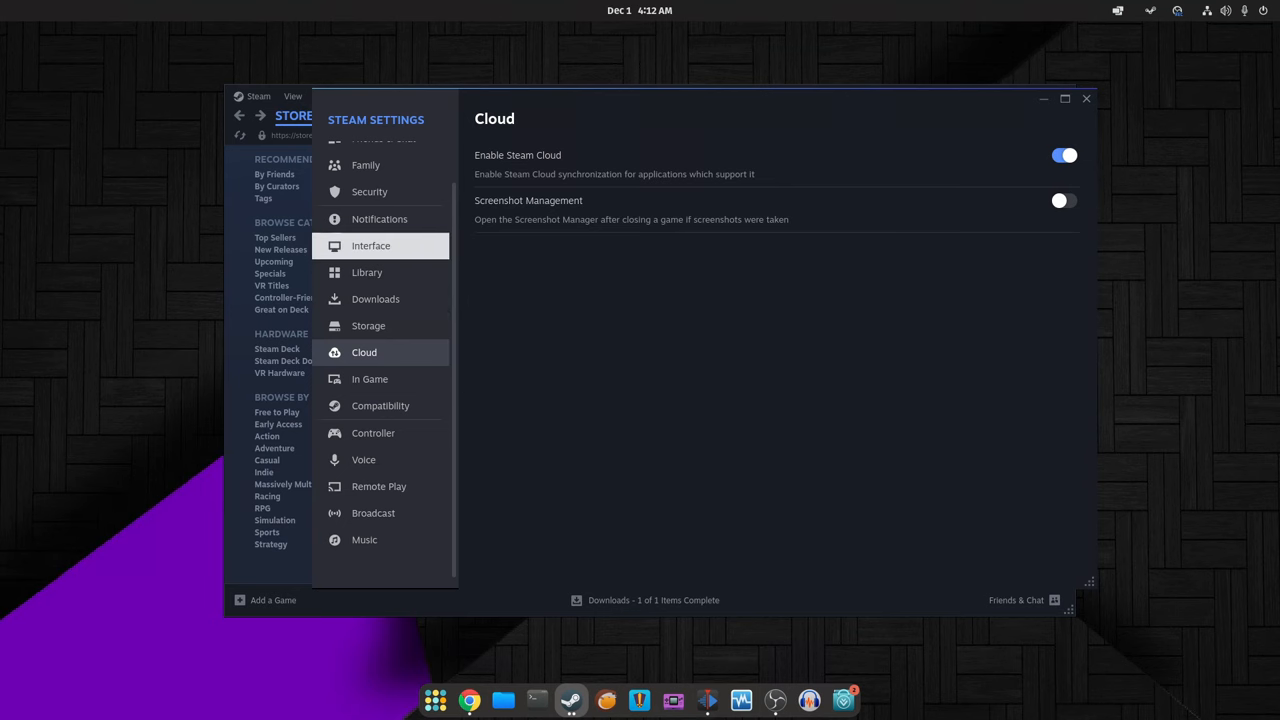
Step: Scroll through the Interface page and move on to the Controller settings
click(372, 244)
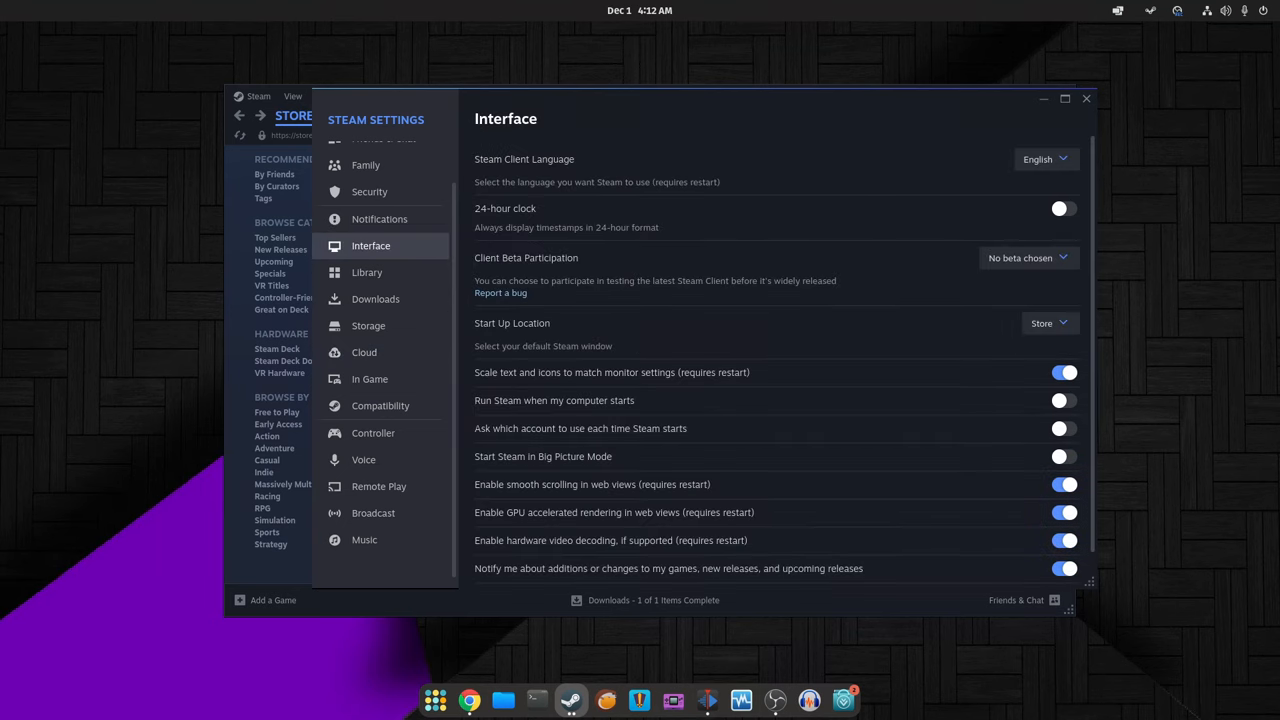
scroll(down, 3)
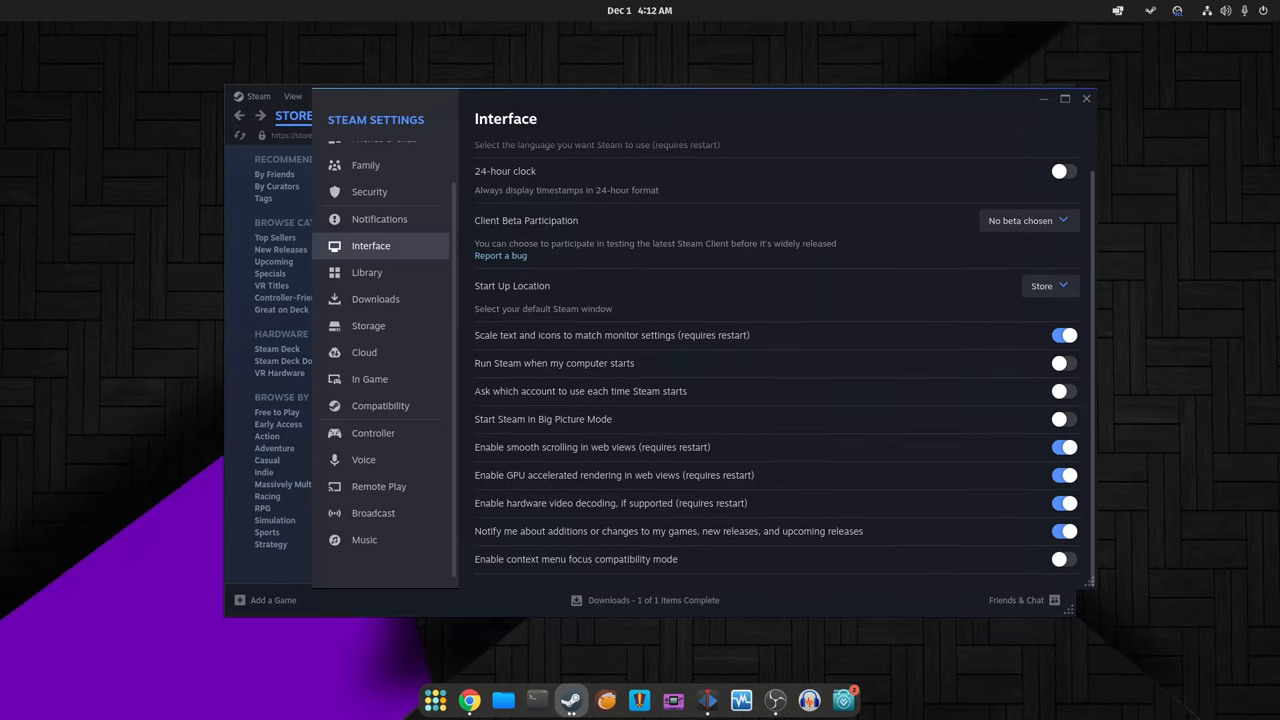
mouse_move(380, 218)
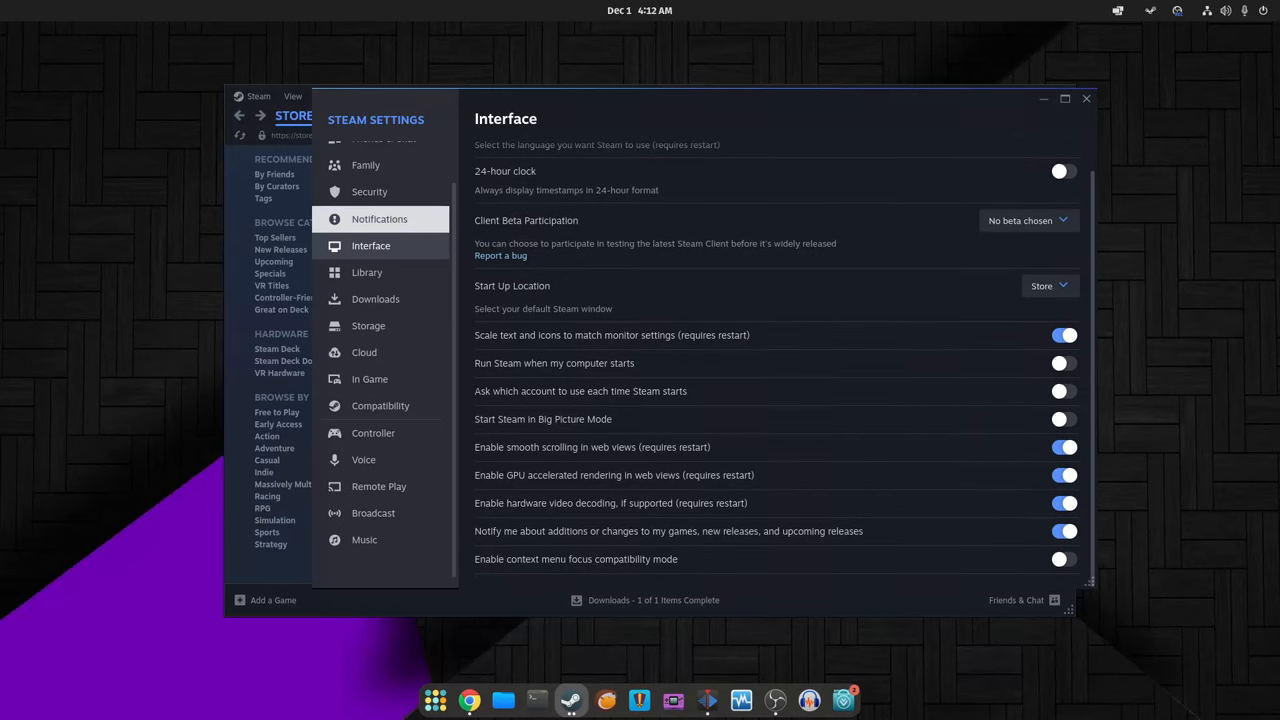
click(380, 218)
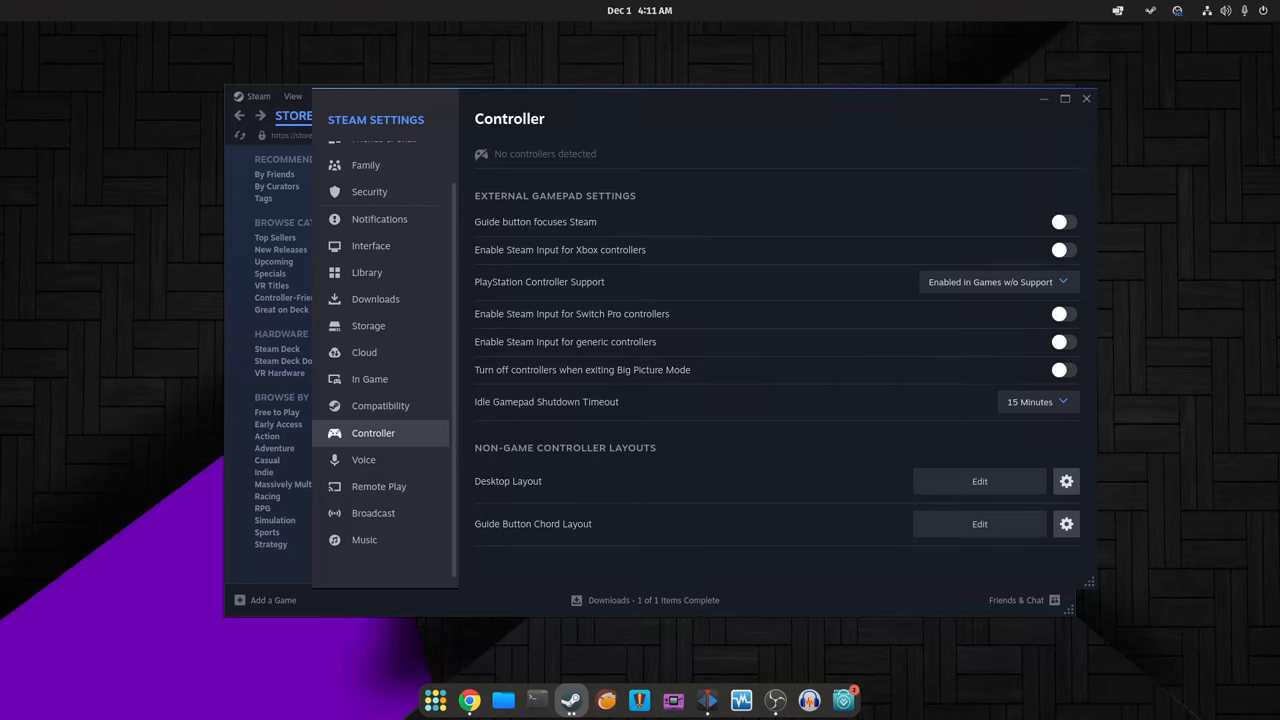
click(980, 480)
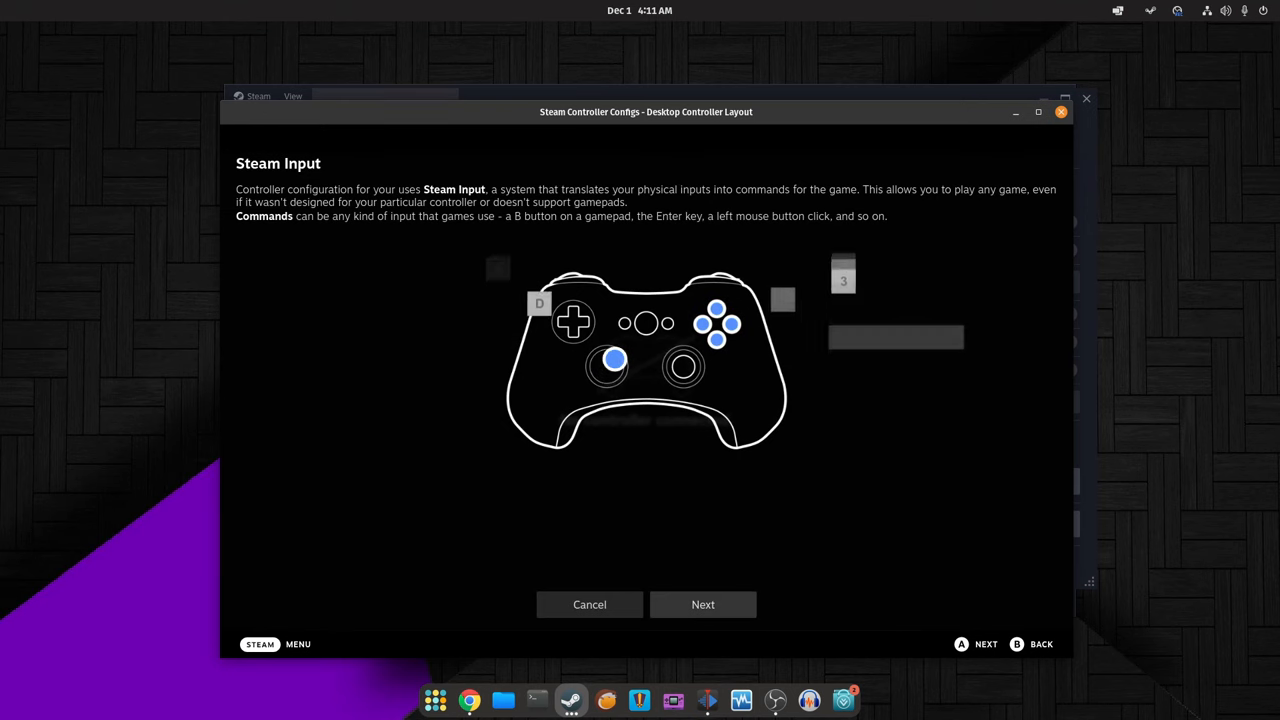
click(704, 604)
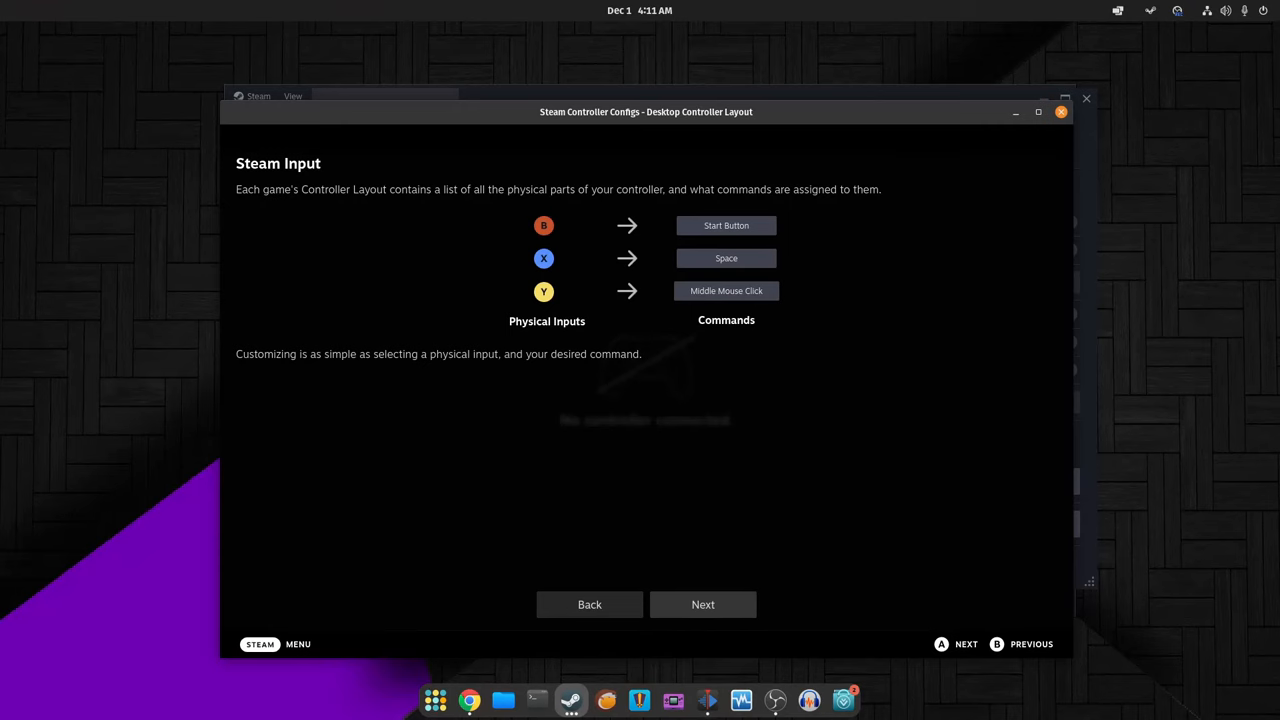
click(702, 604)
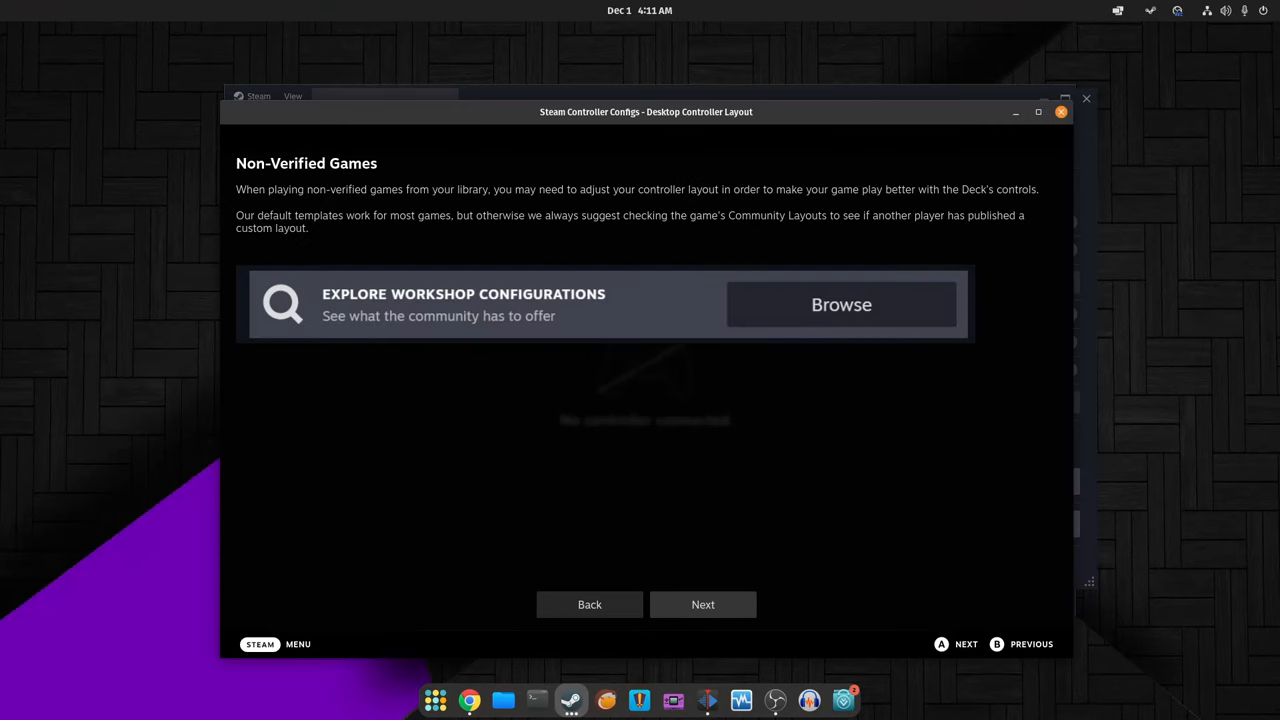
click(702, 604)
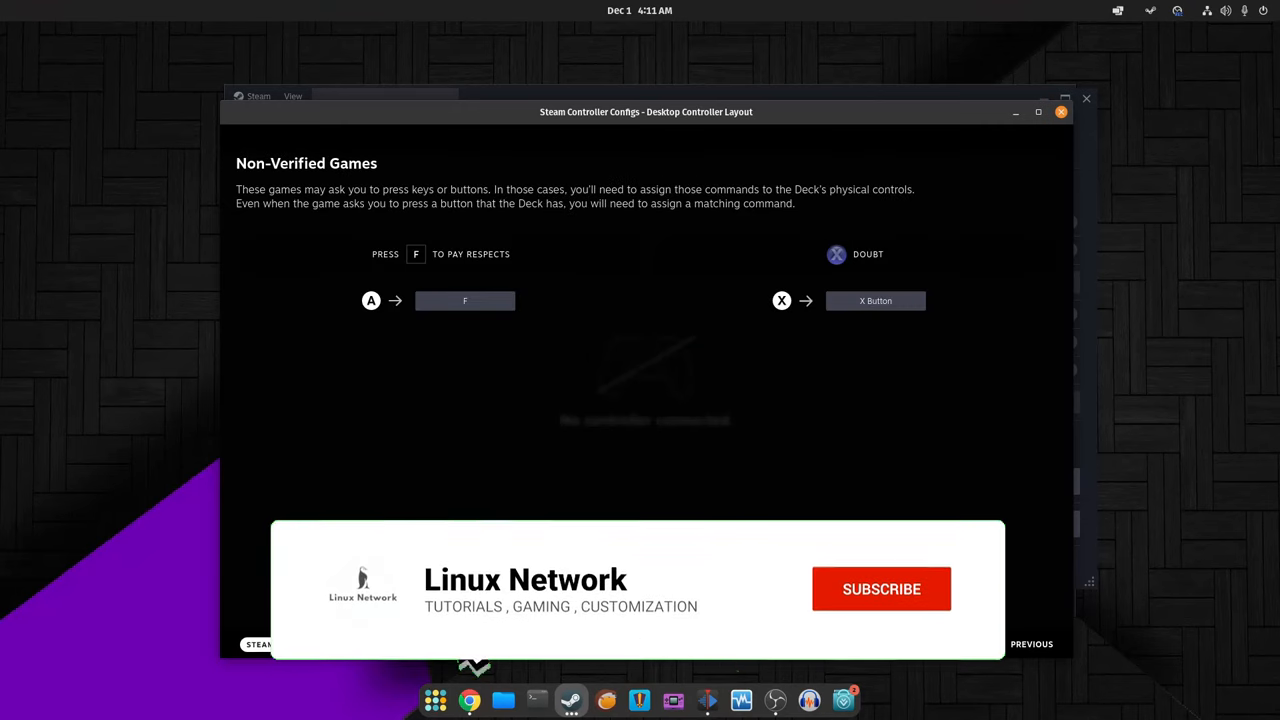
click(880, 588)
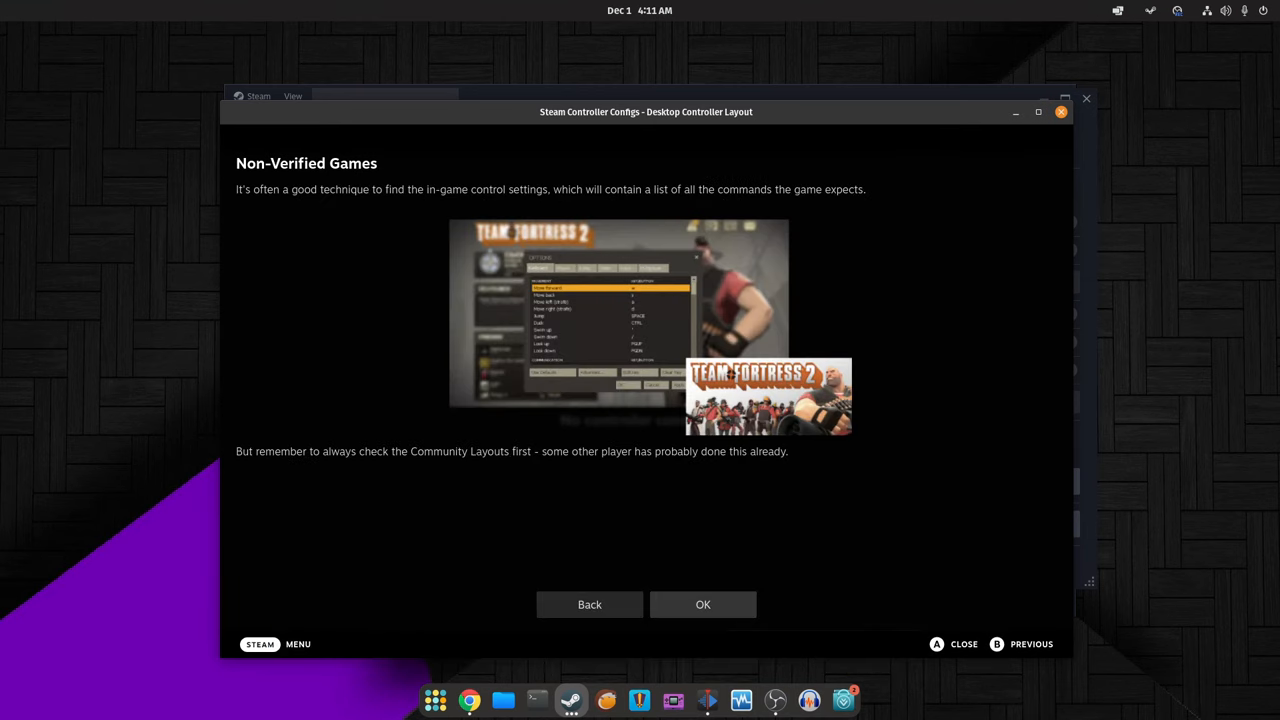
click(702, 604)
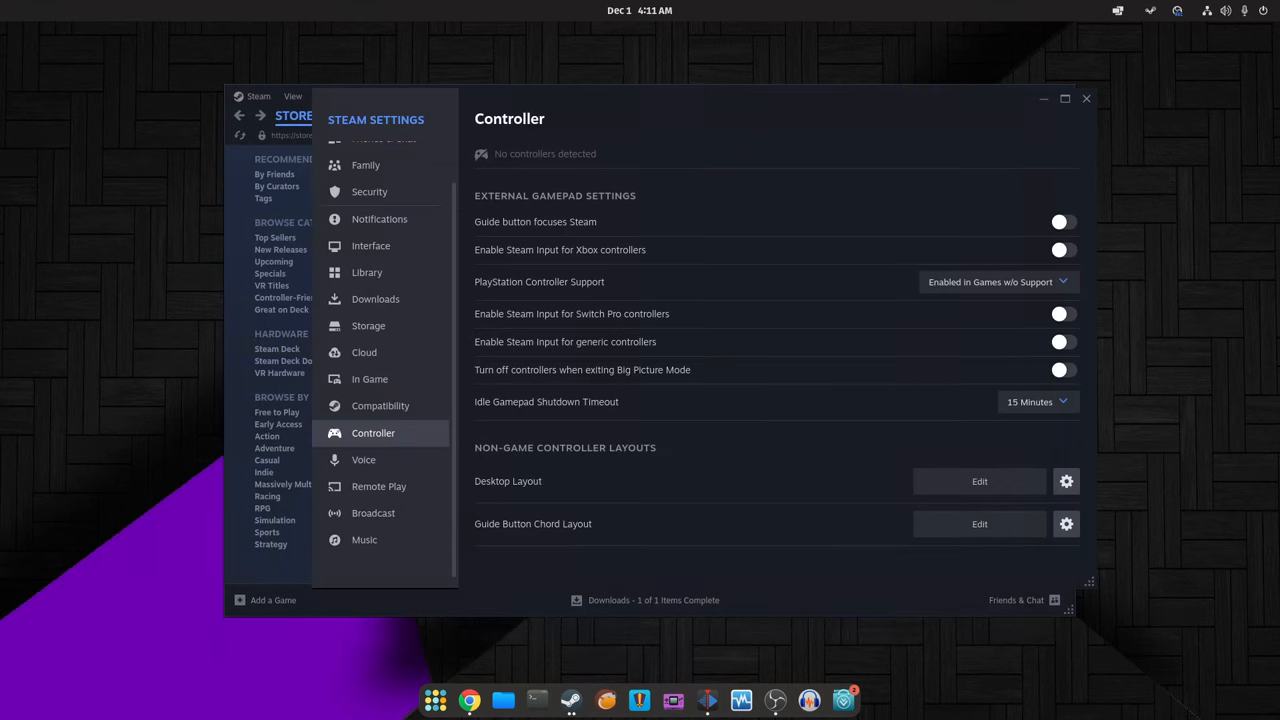
Step: Revisit Compatibility and its Steam Play tool choice, then return to In Game
click(980, 524)
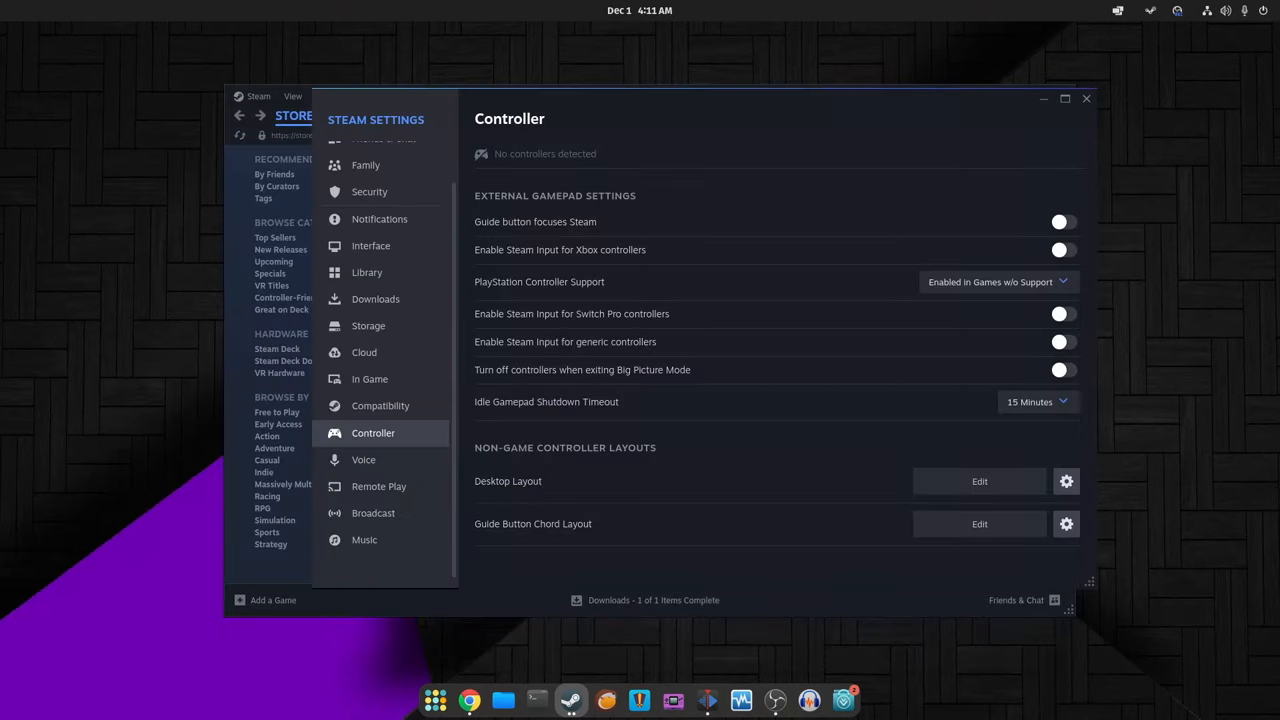
mouse_move(380, 404)
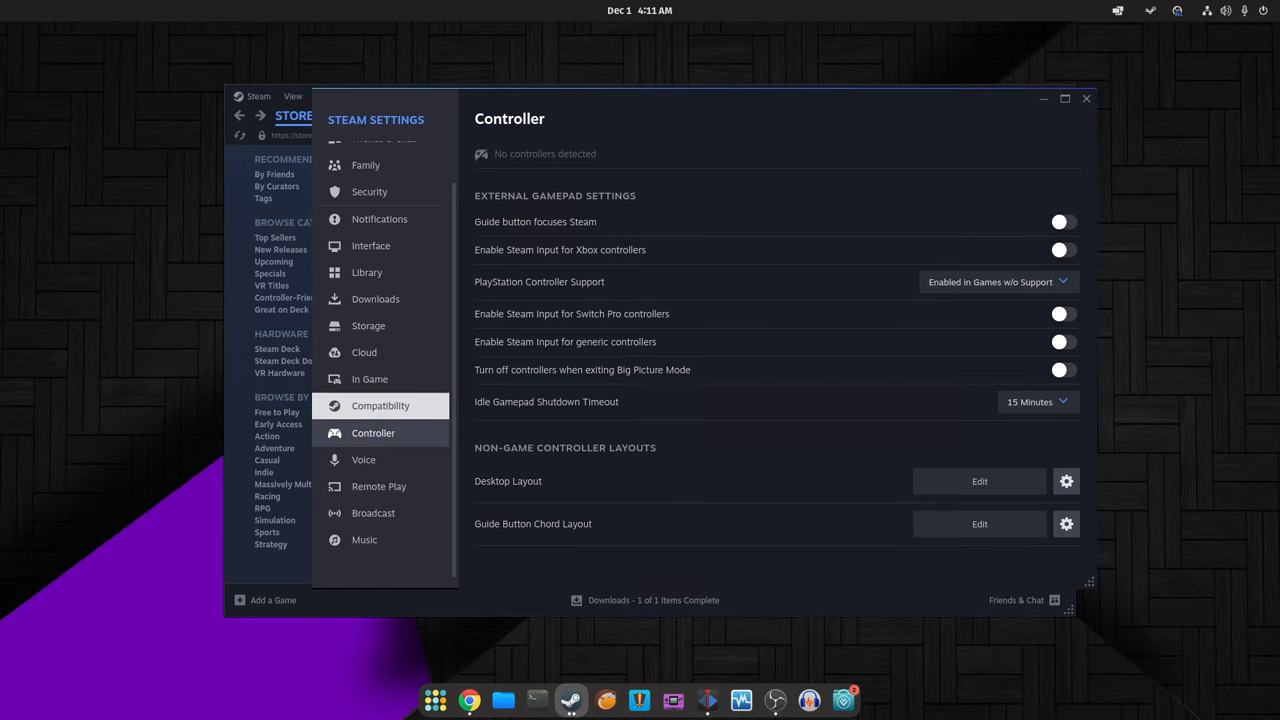
click(380, 404)
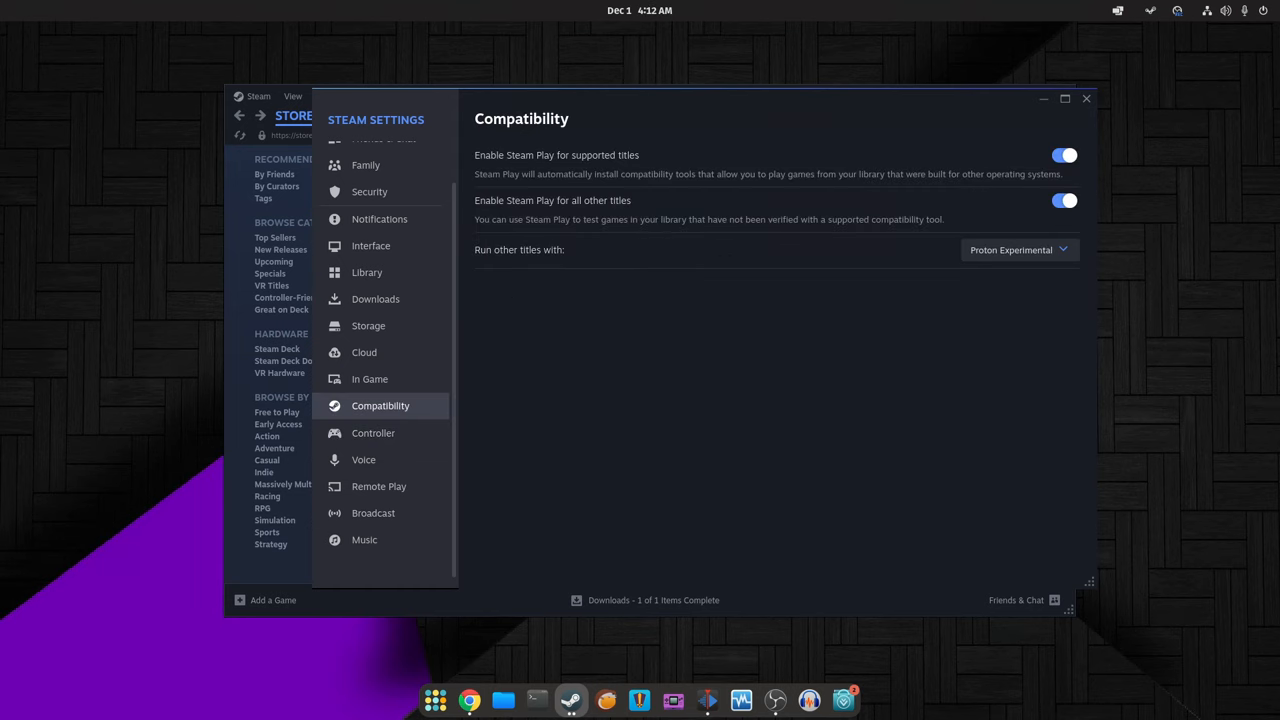
click(1016, 248)
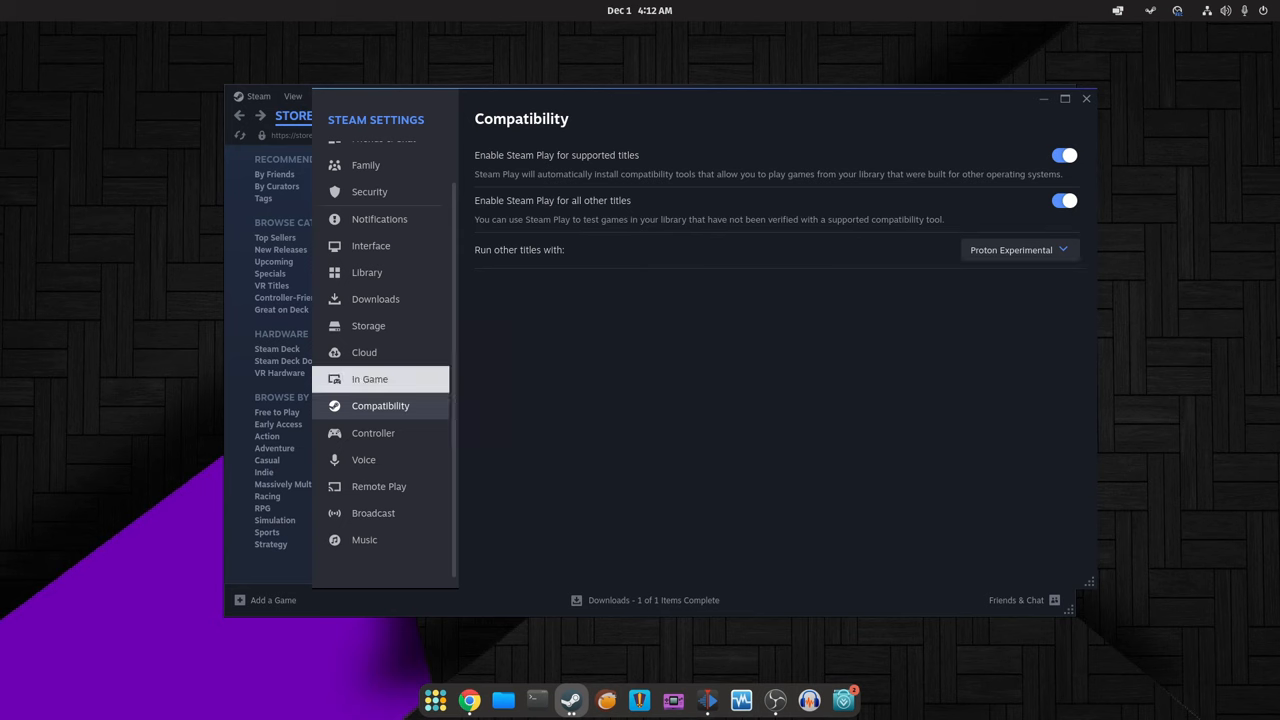
click(368, 380)
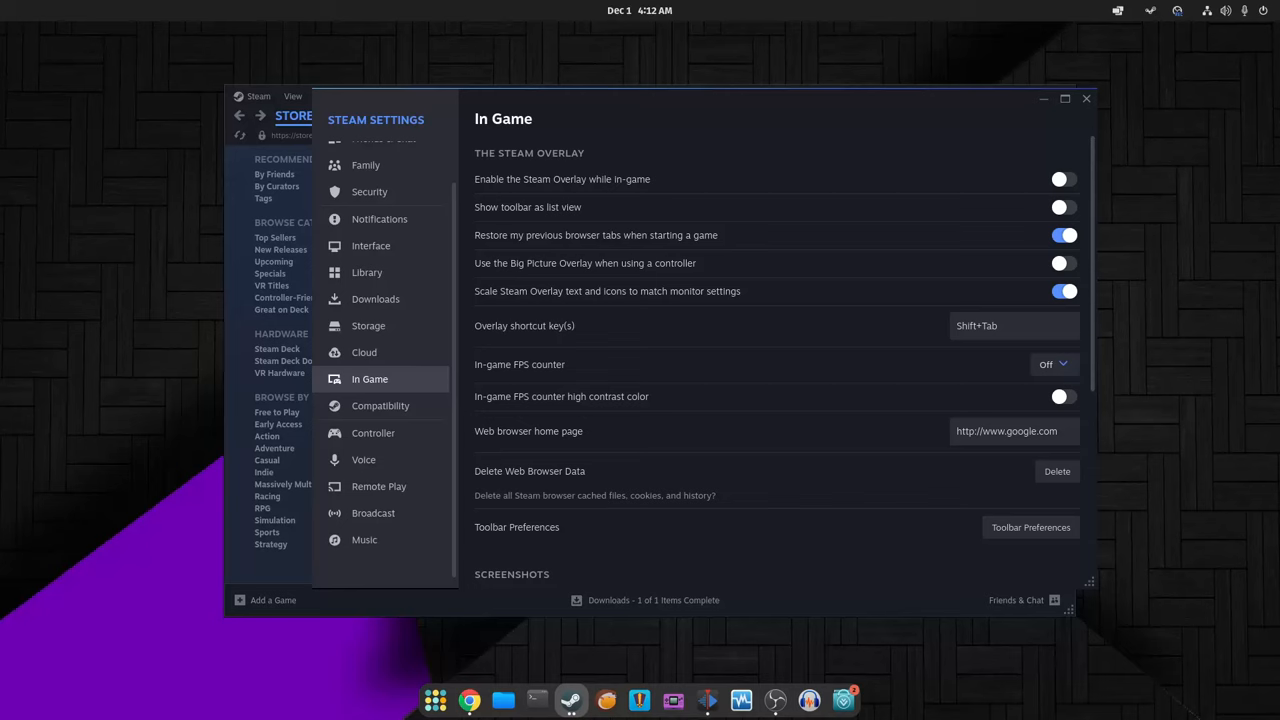
Step: Enable the in-game Steam Overlay, keep the FPS counter Off and its high-contrast colour unchanged
click(1064, 180)
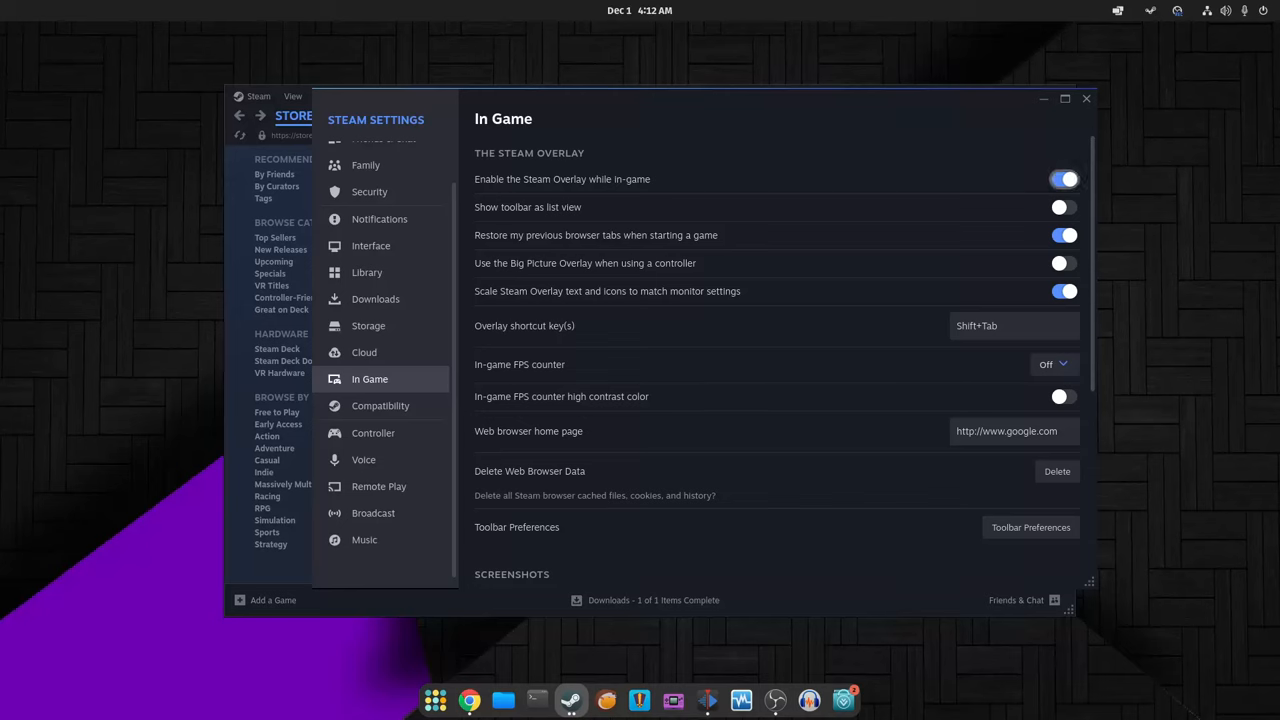
click(1064, 180)
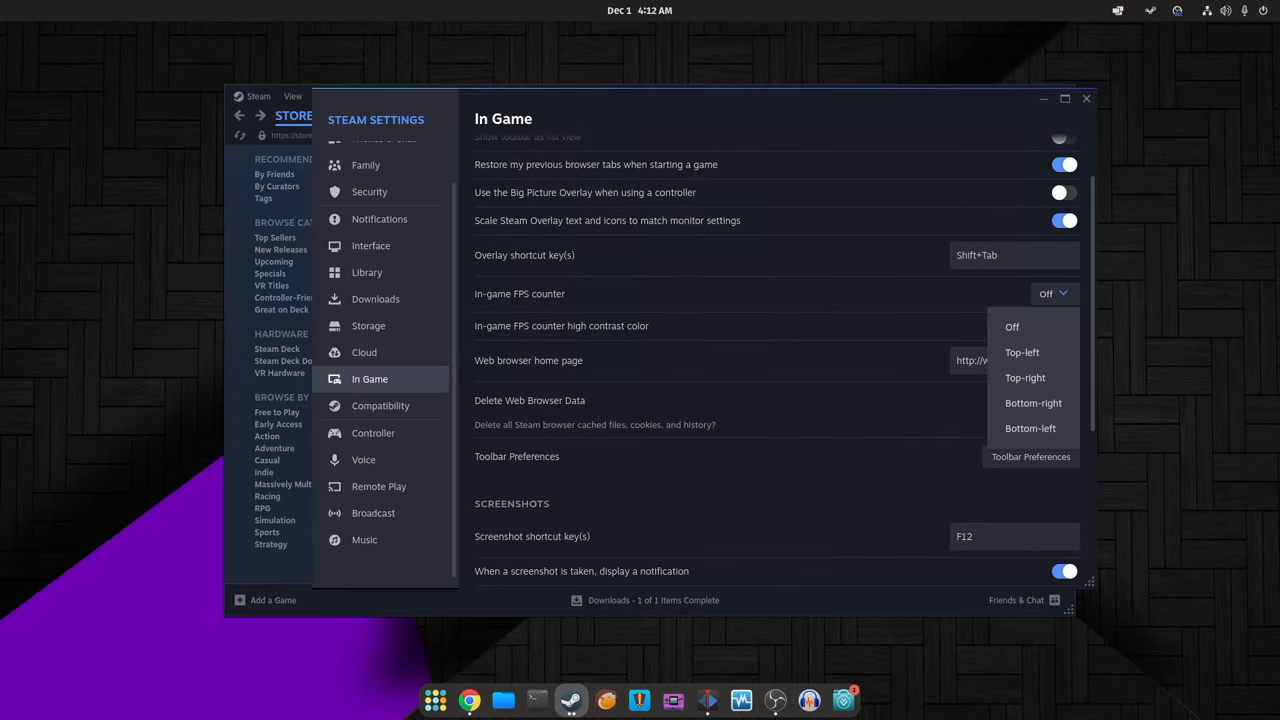
click(1012, 328)
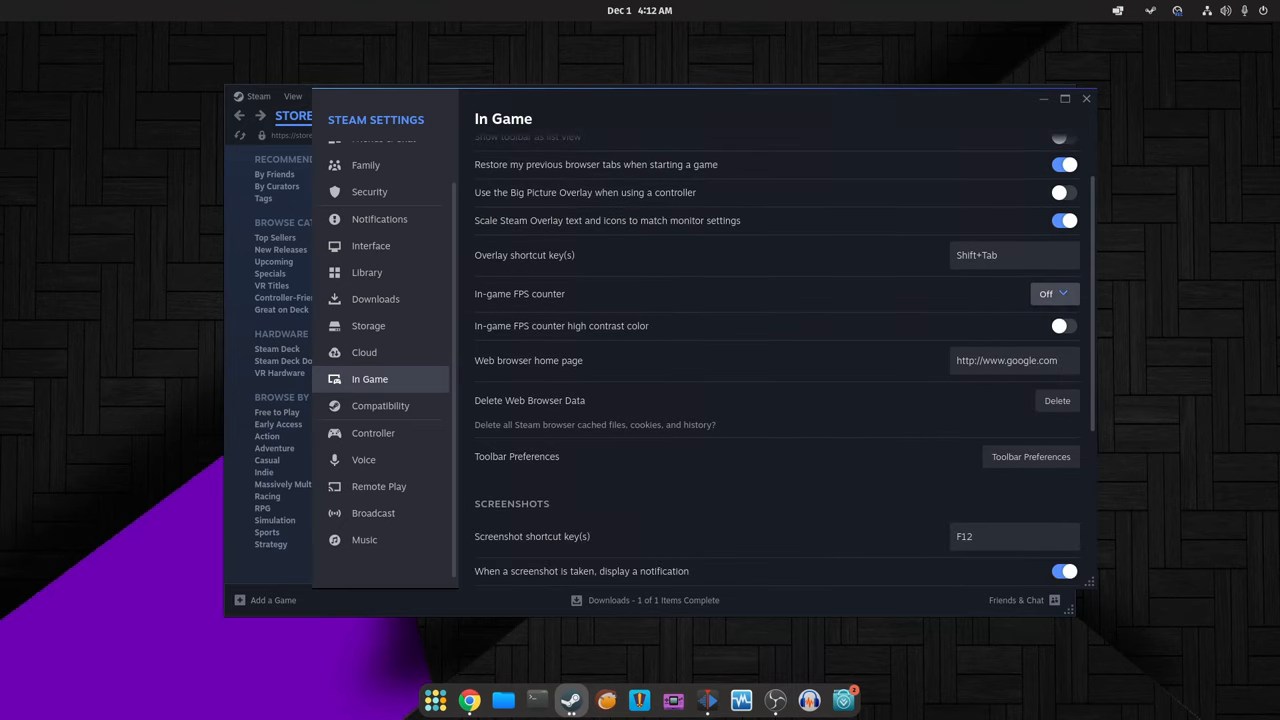
click(1064, 324)
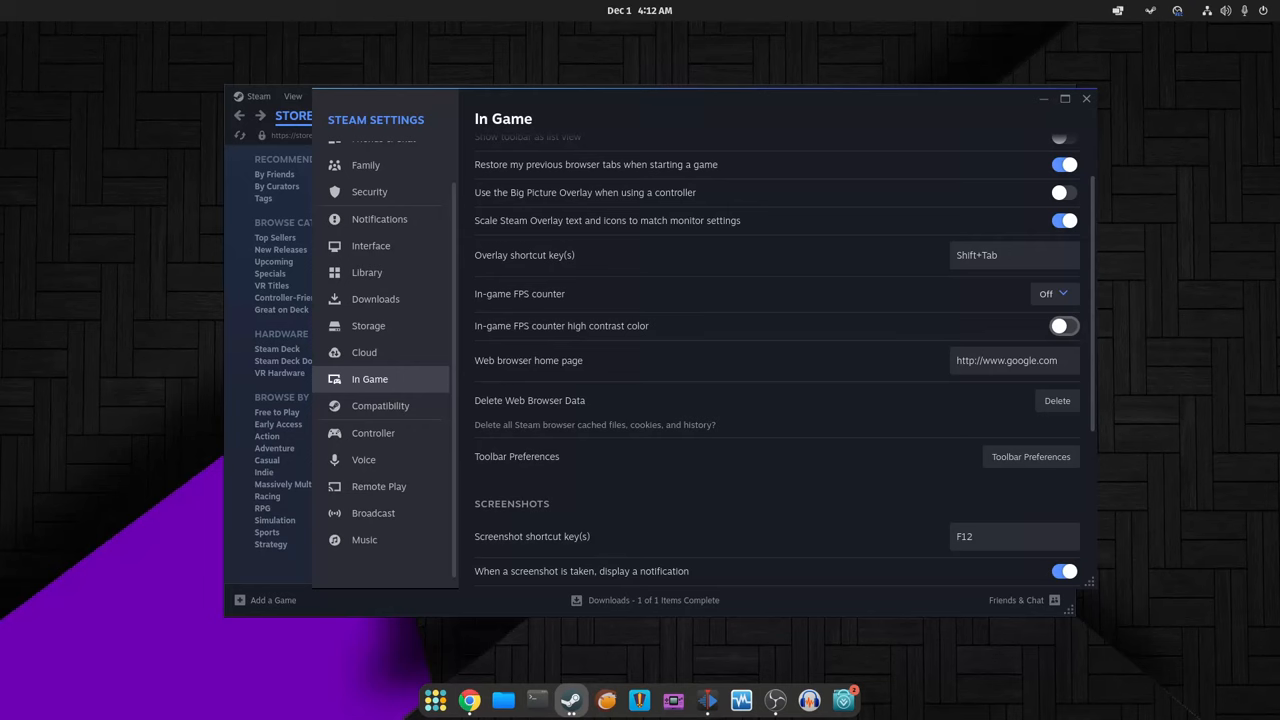
click(1064, 324)
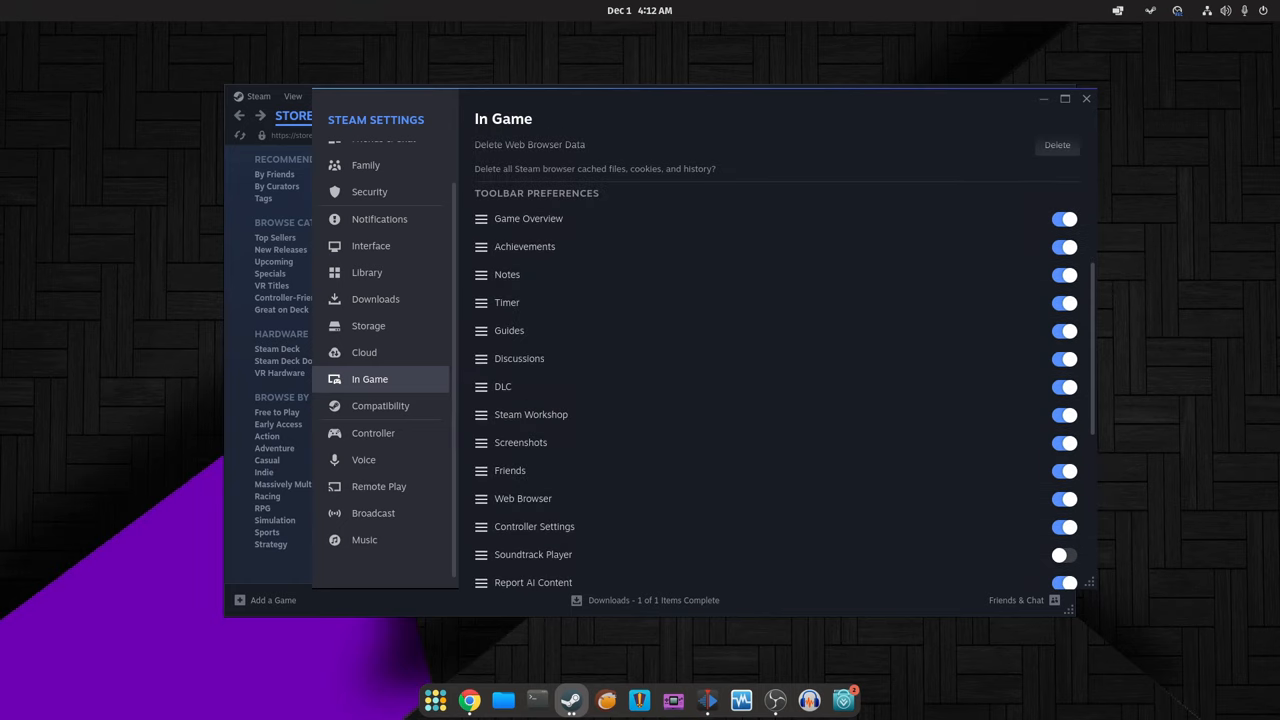
Step: Scroll past toolbar, screenshot and networking options, then switch to the Cloud page
scroll(down, 3)
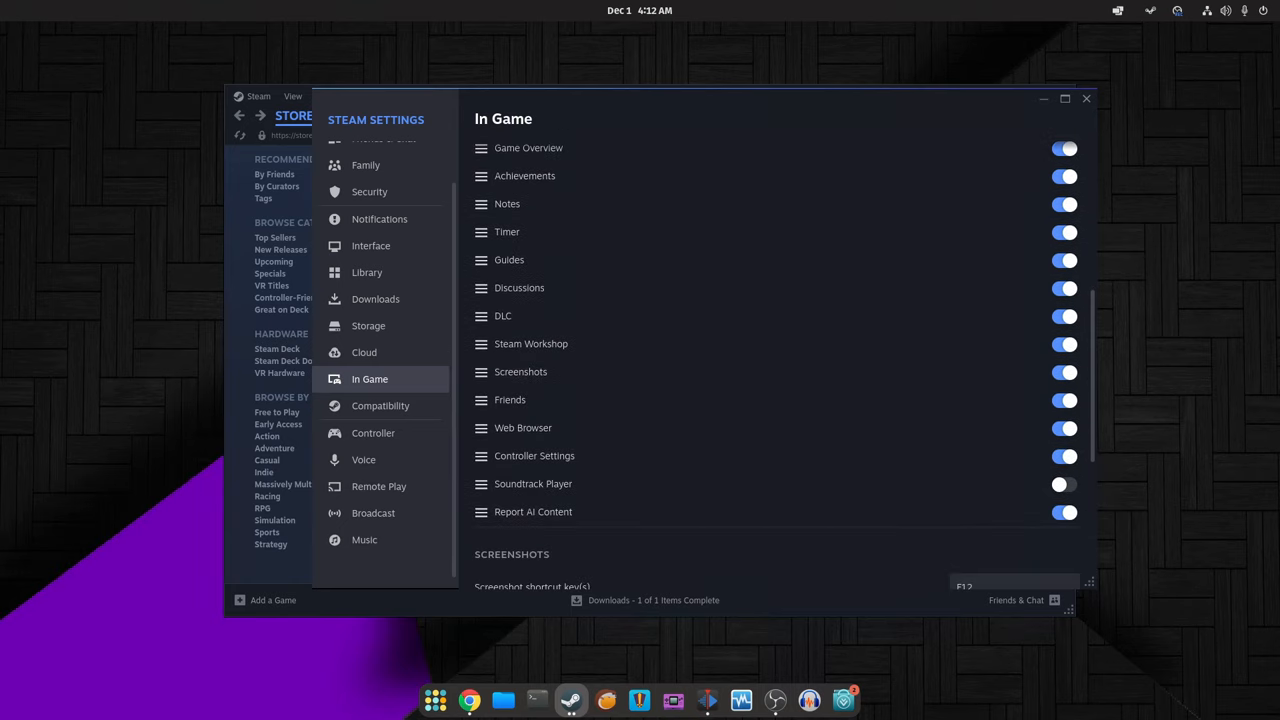
scroll(down, 3)
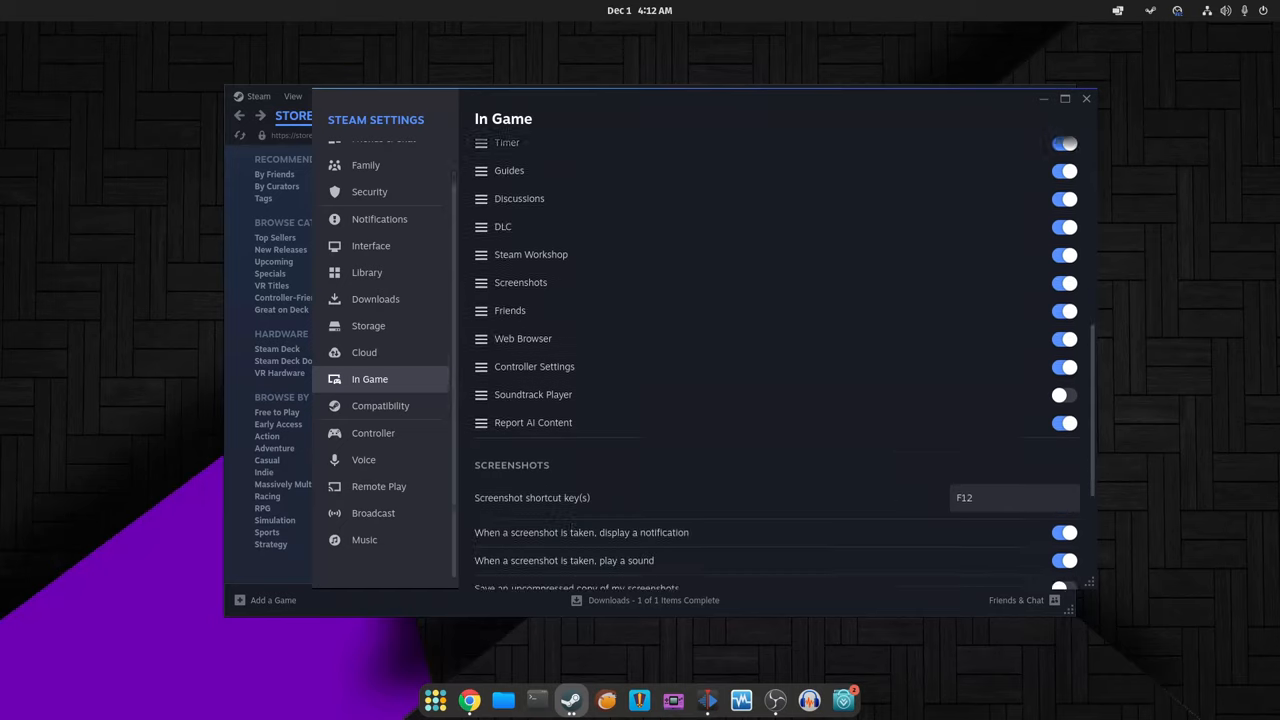
scroll(down, 3)
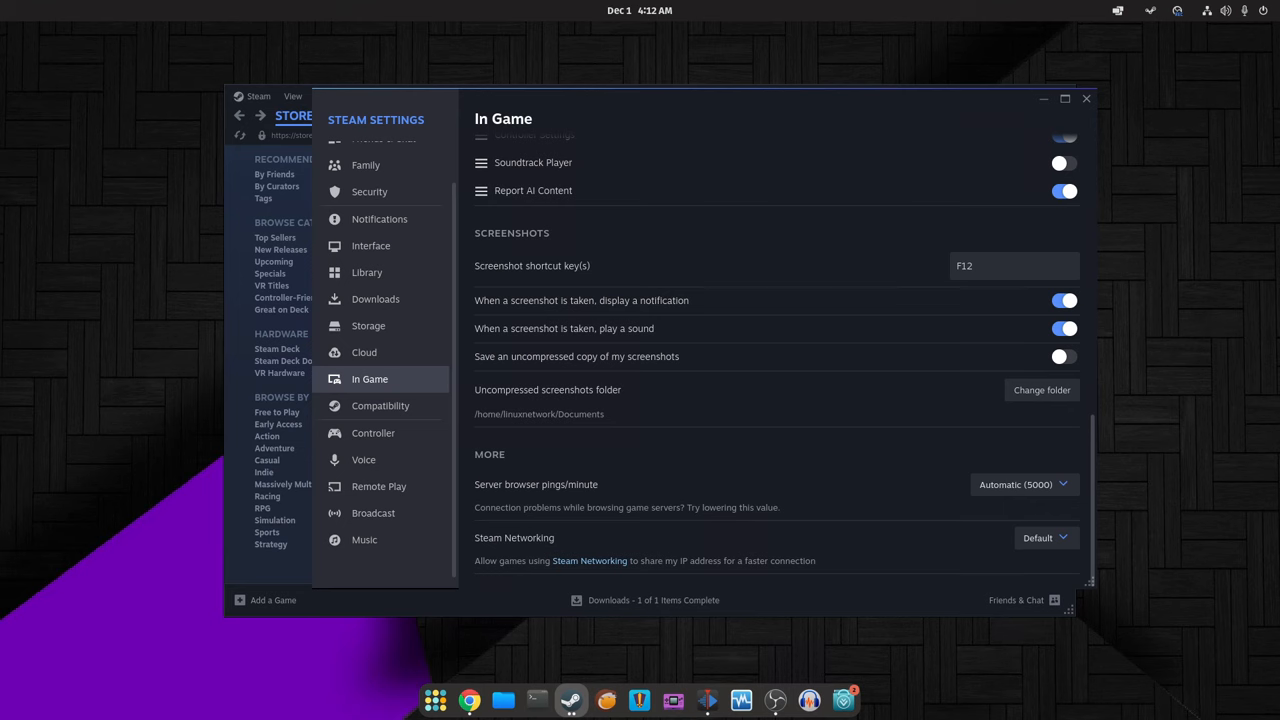
click(364, 352)
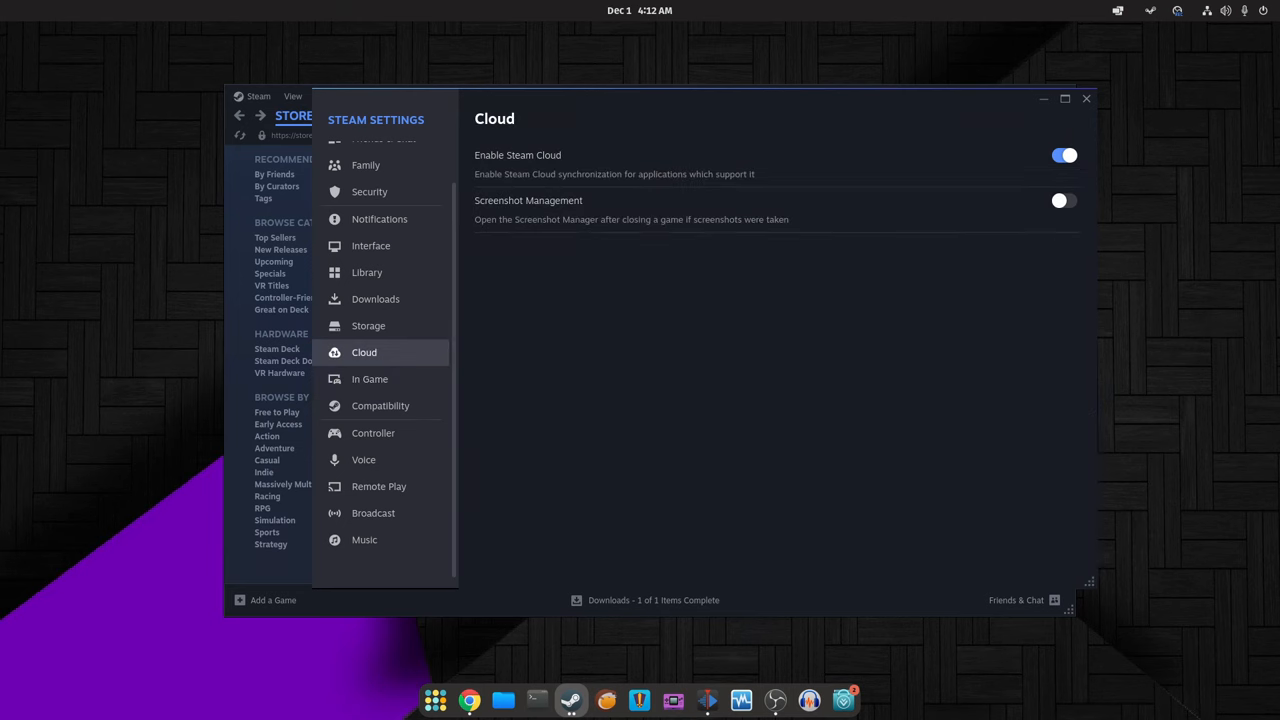